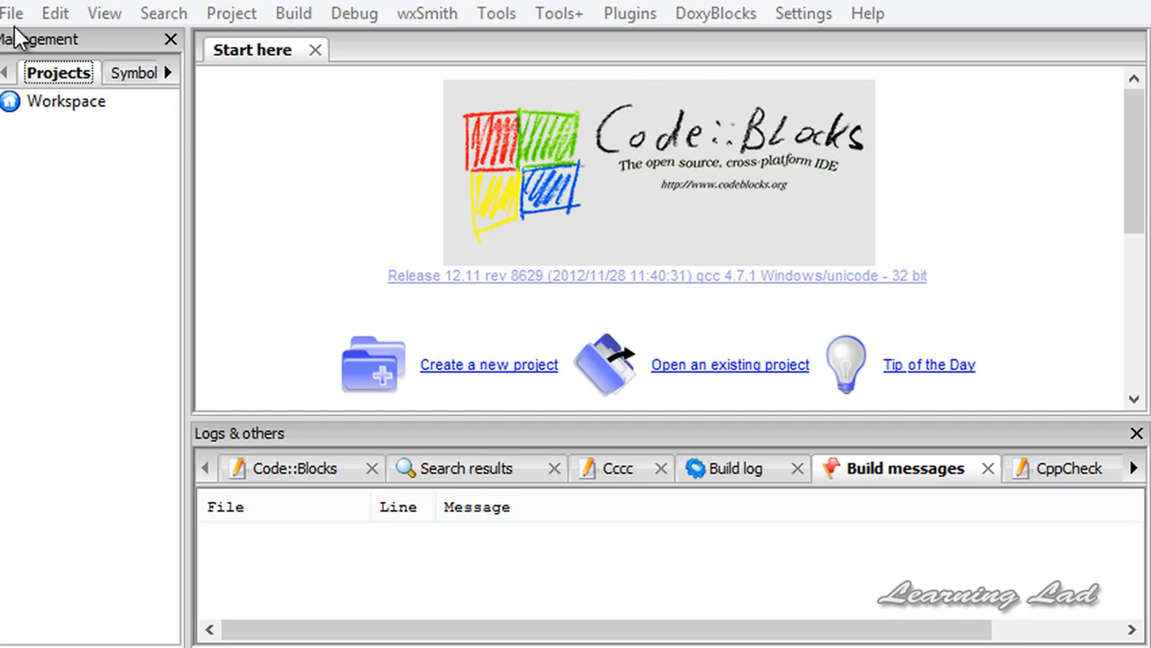
Start a new Console application project using C++ as the language.
click(12, 12)
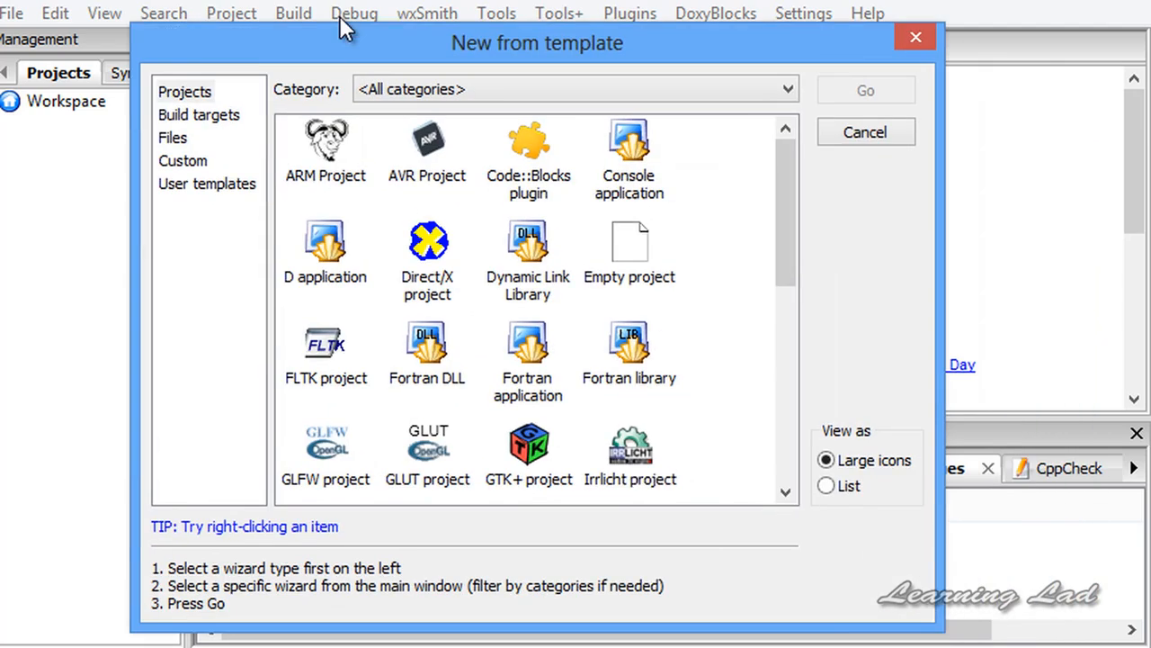
click(628, 162)
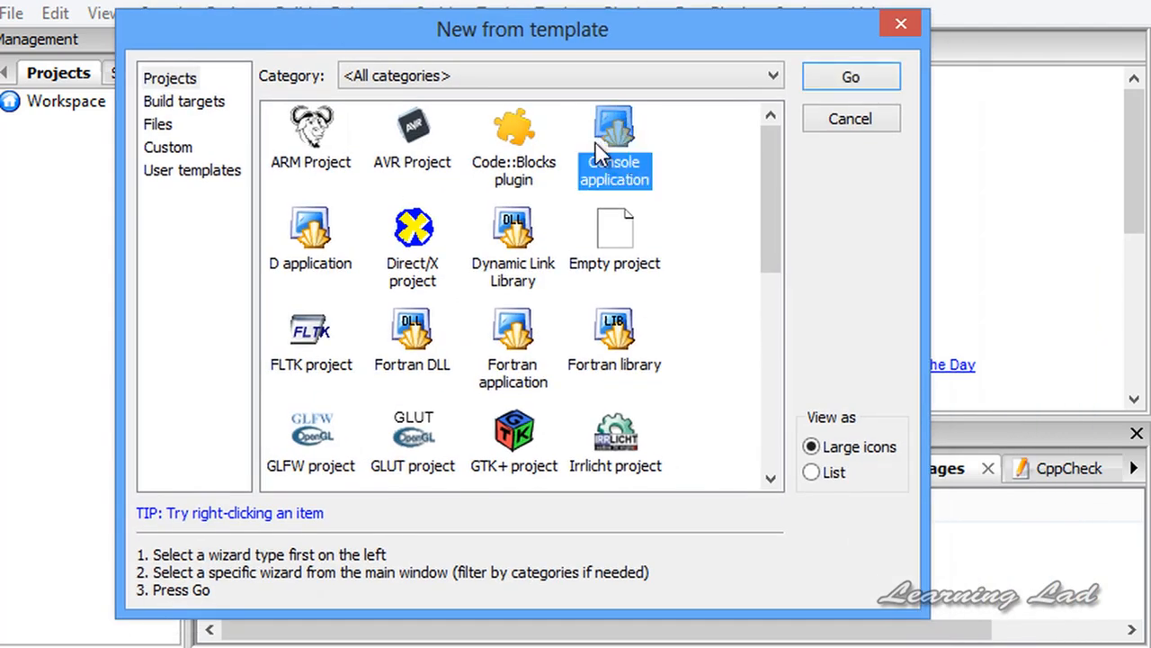
click(849, 76)
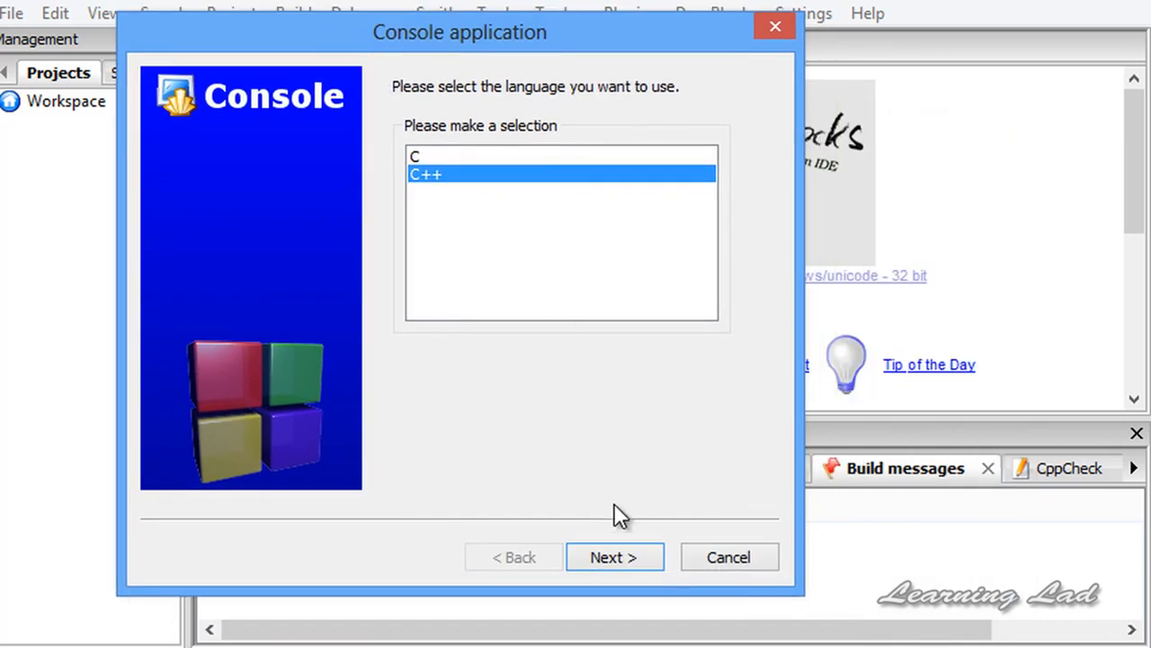
click(615, 557)
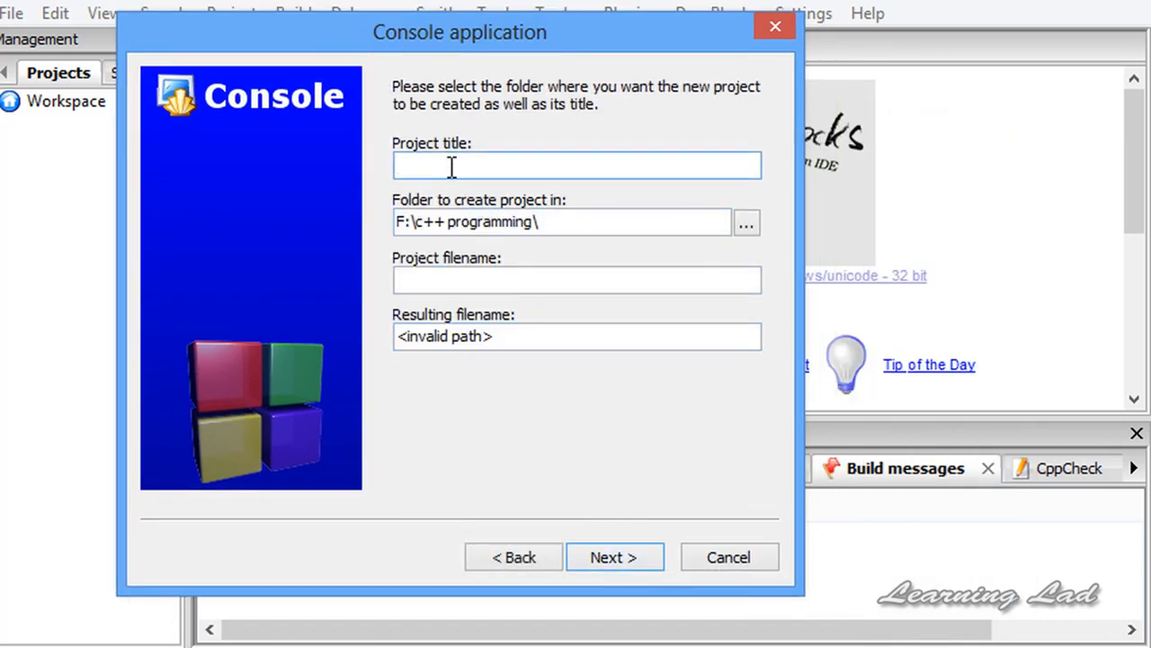
Title the project 'Hello world' and advance to the compiler settings page.
text(H)
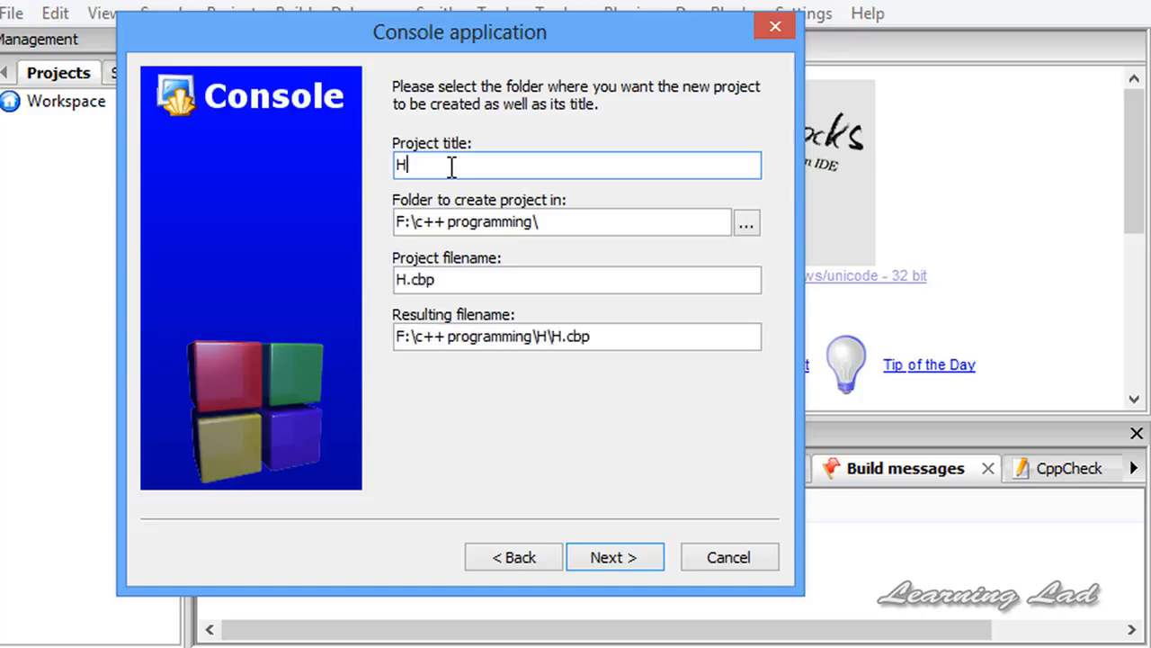
text(ello wo)
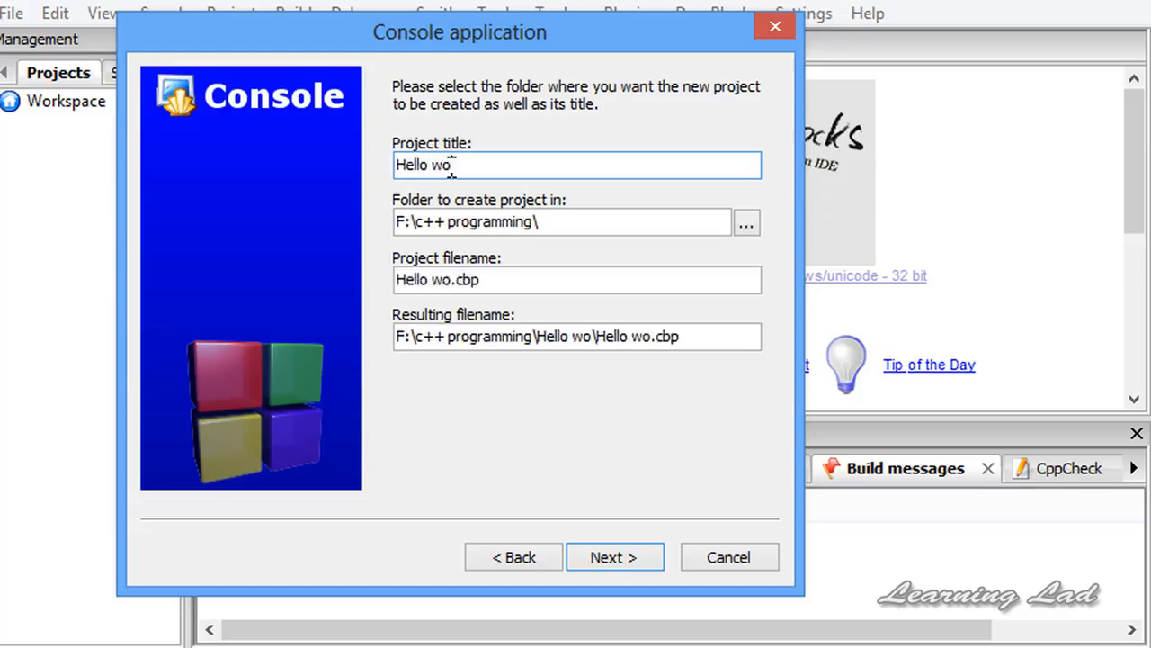
text(rld)
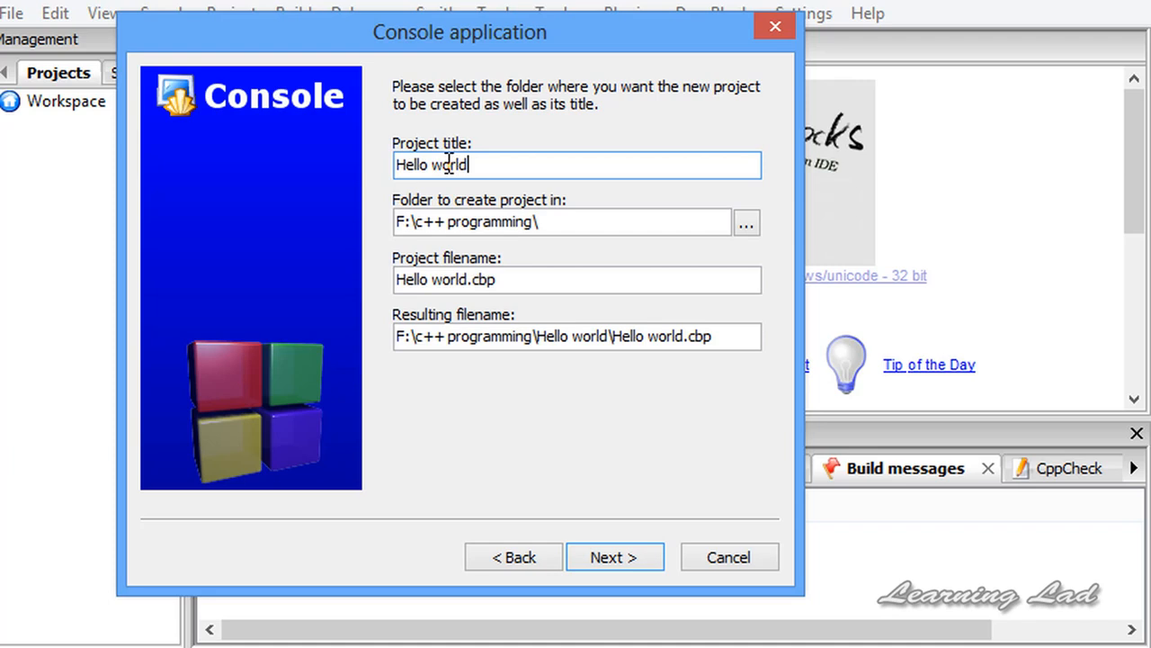
click(563, 221)
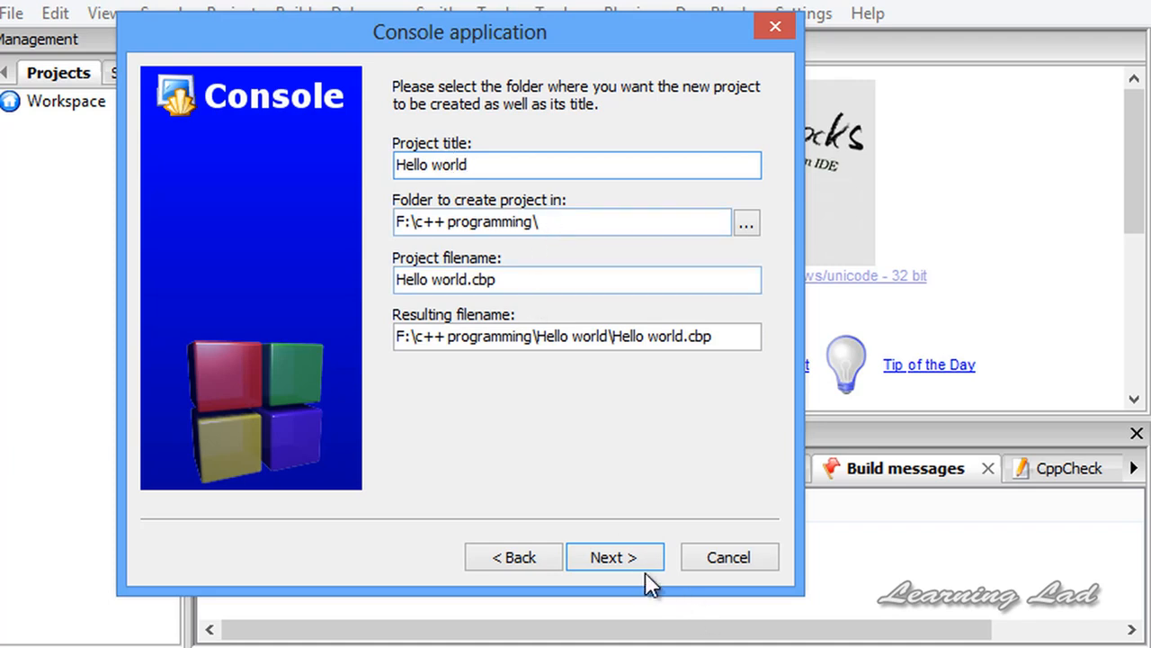
click(615, 557)
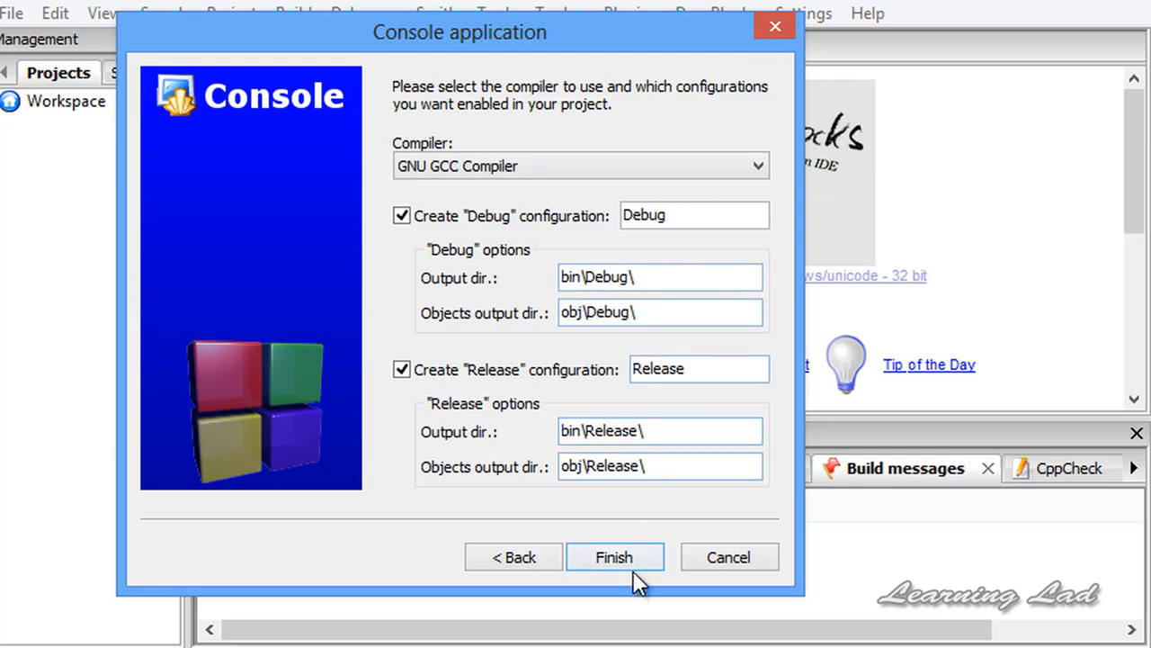
Finish the wizard and open Sources > main.cpp of the Hello world project.
click(614, 556)
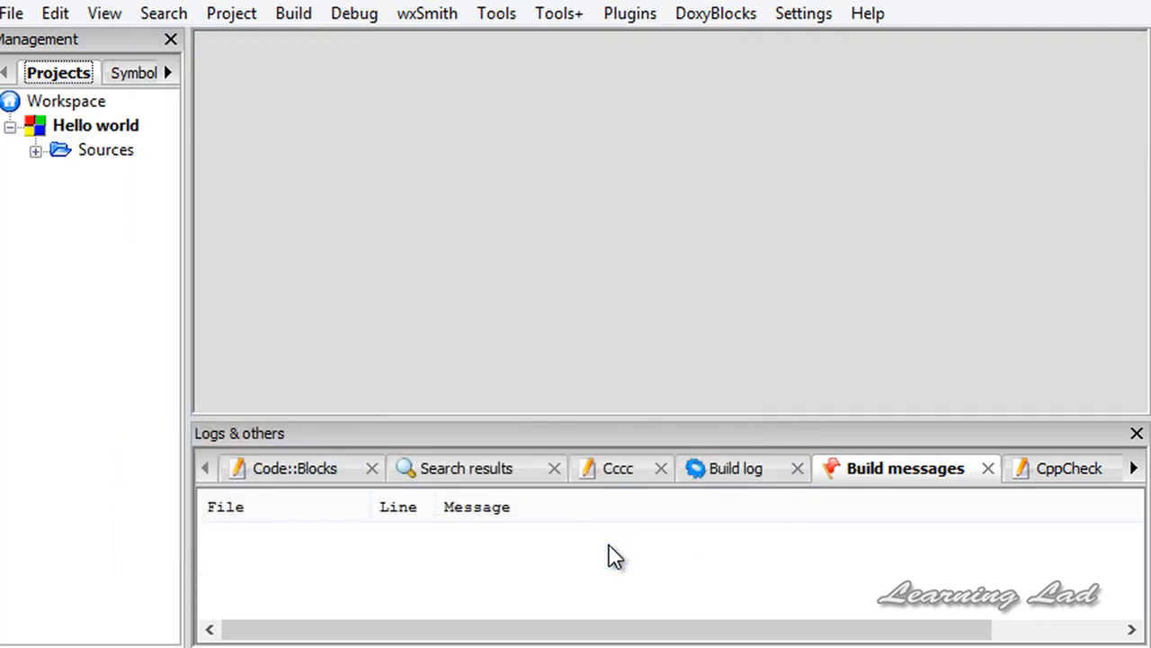
mouse_move(90, 131)
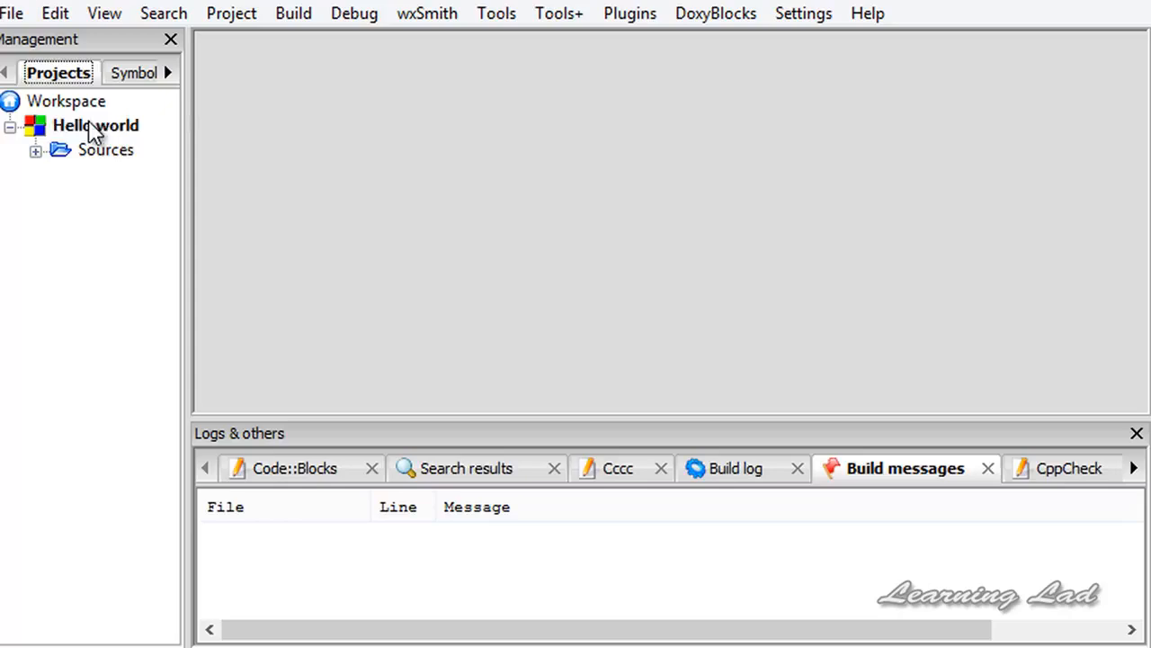
click(95, 125)
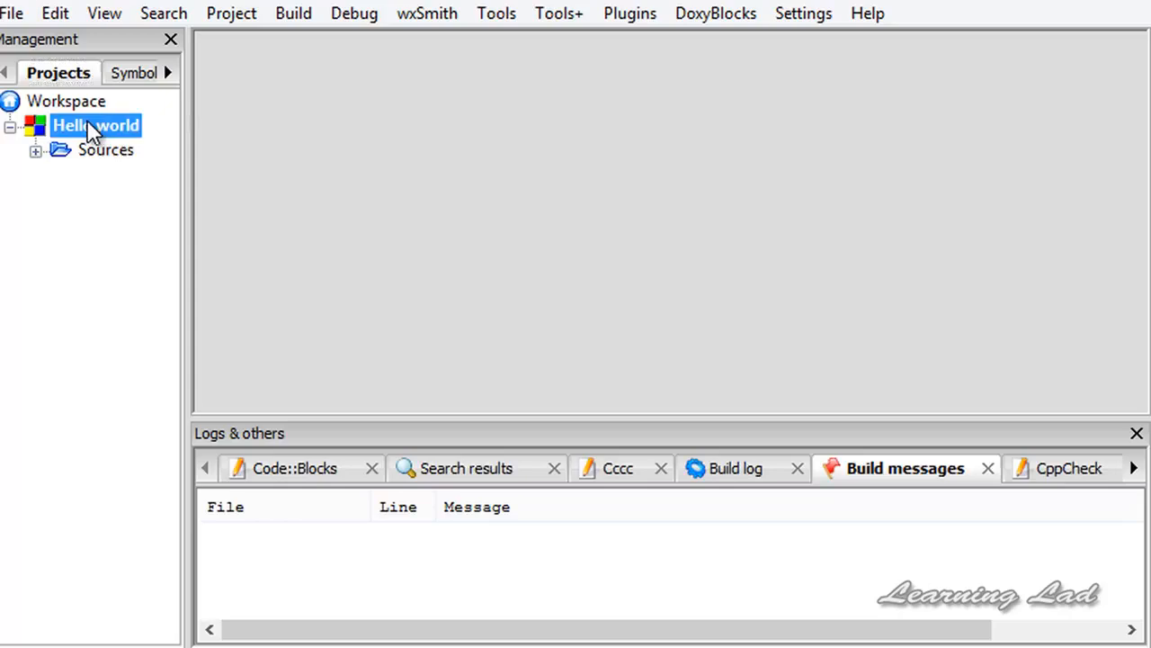
click(105, 150)
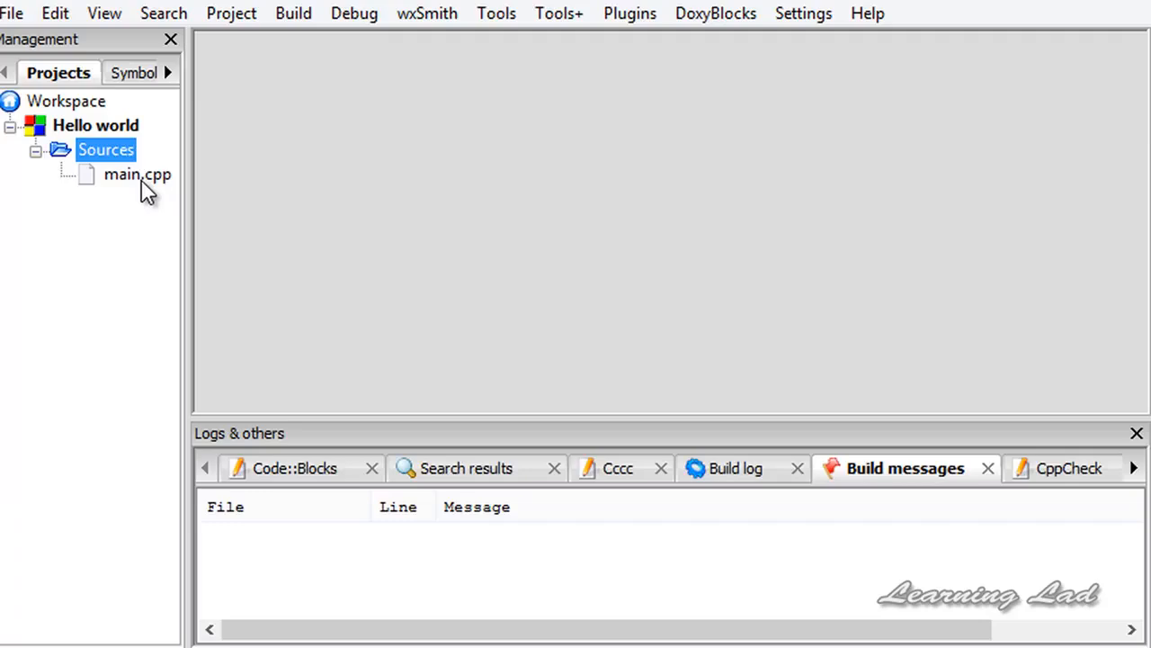
double_click(137, 174)
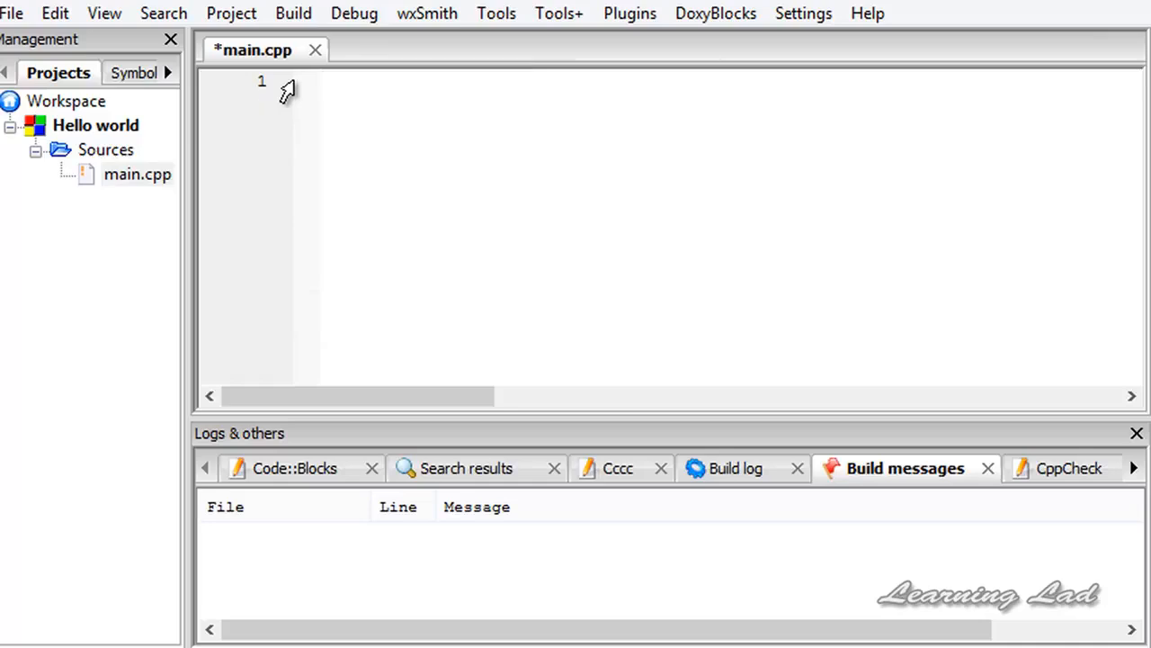
mouse_move(393, 114)
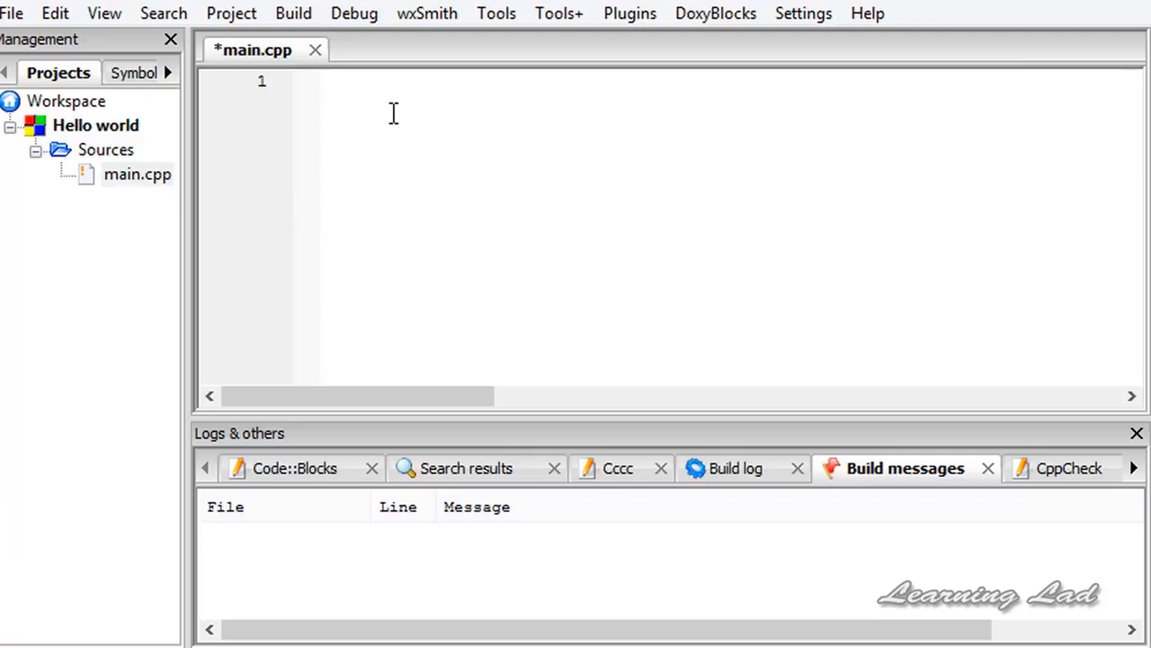
click(324, 81)
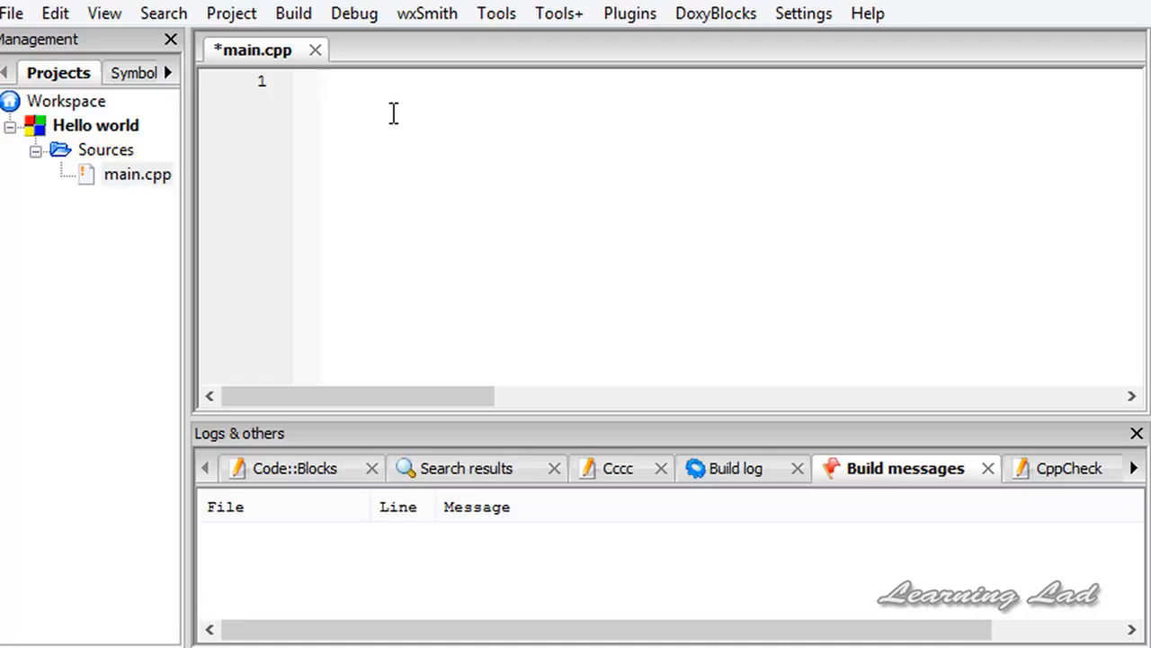
mouse_move(395, 108)
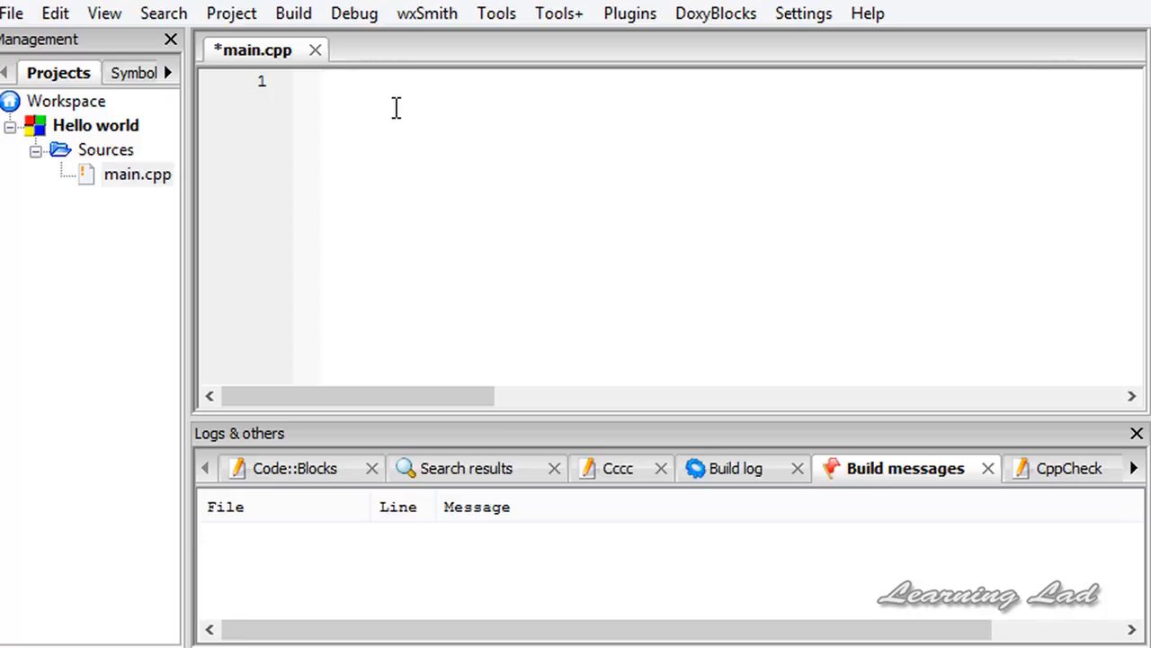
click(324, 81)
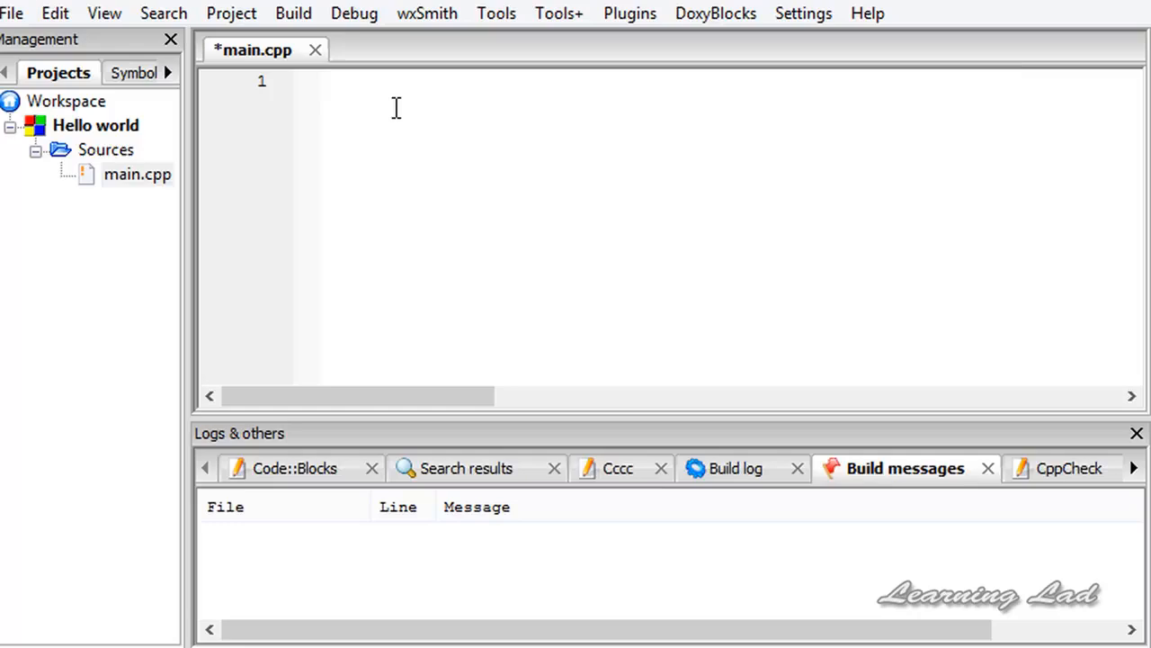
click(322, 81)
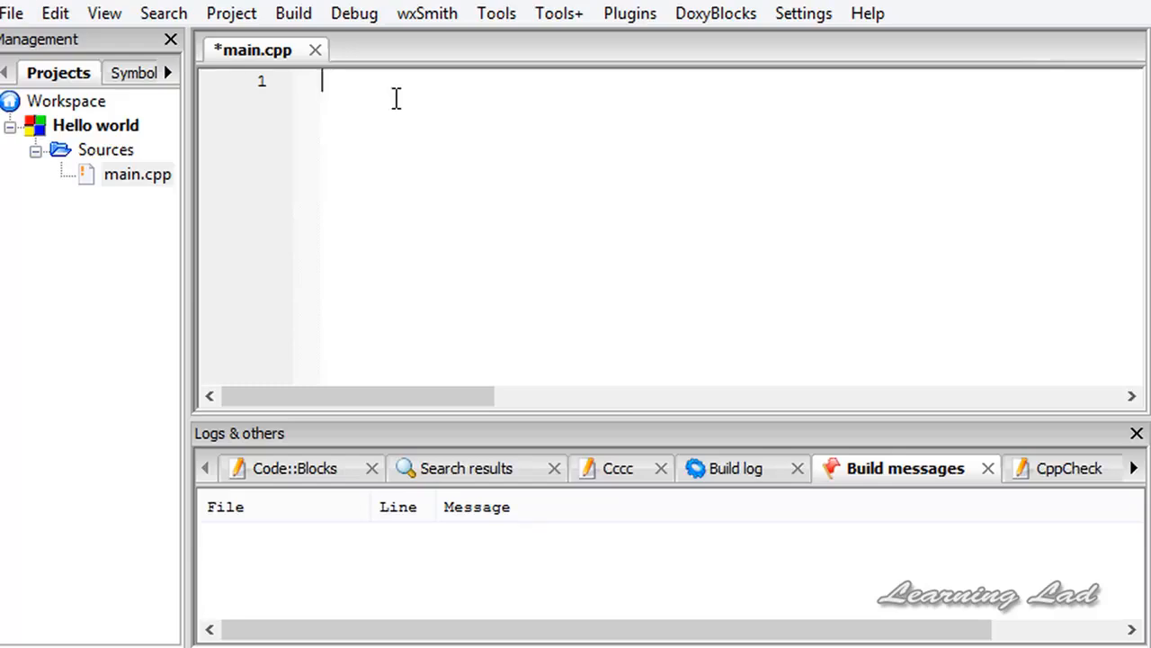
Write #include <iostream> on line 1 of main.cpp.
text(#)
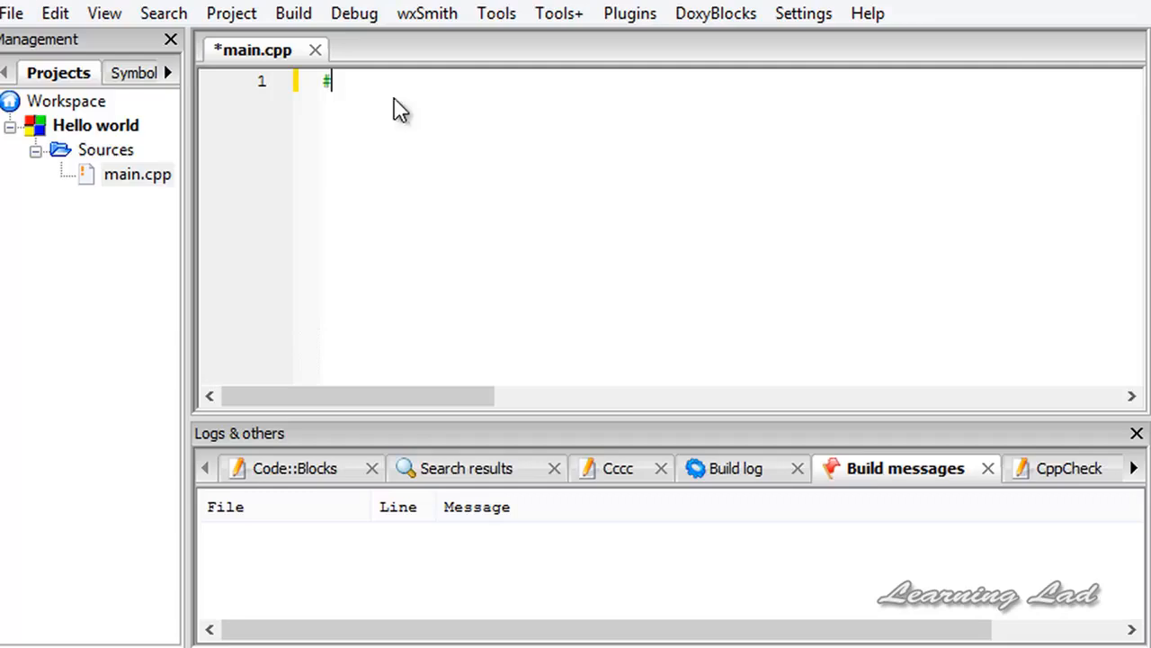
text(#)
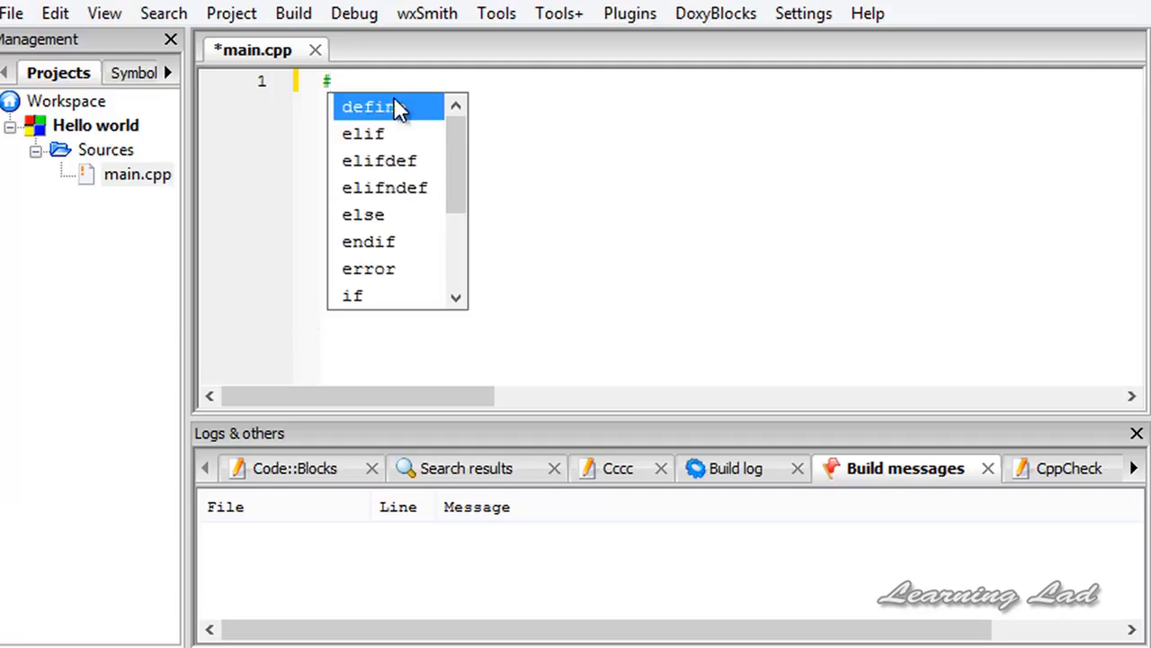
text(include)
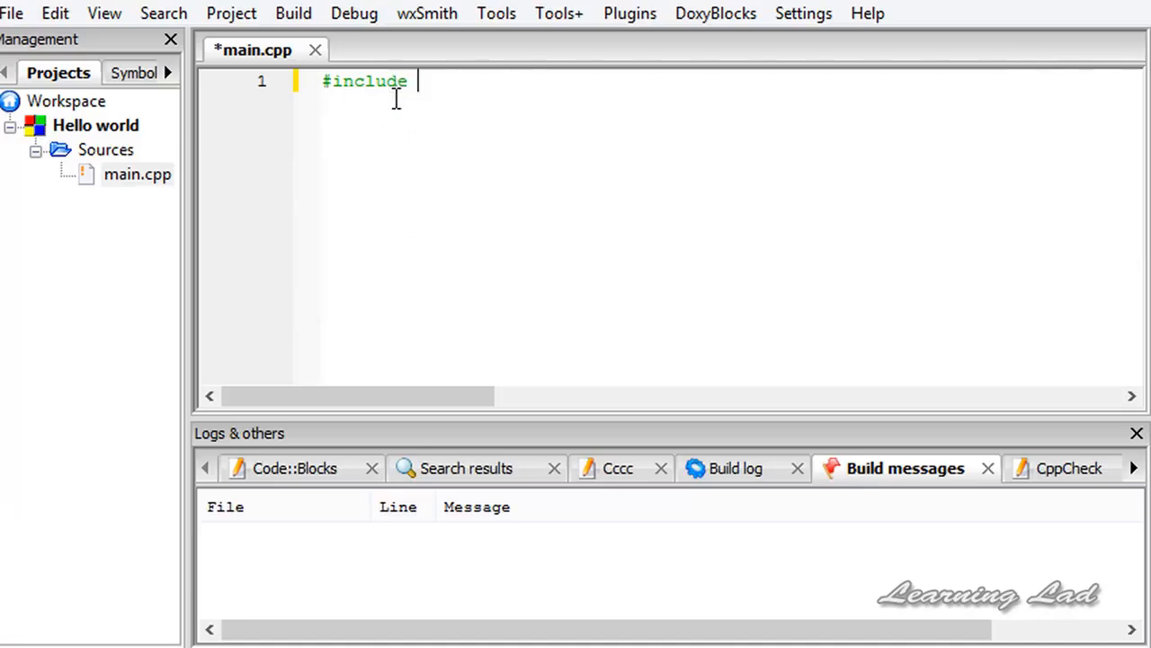
text(<)
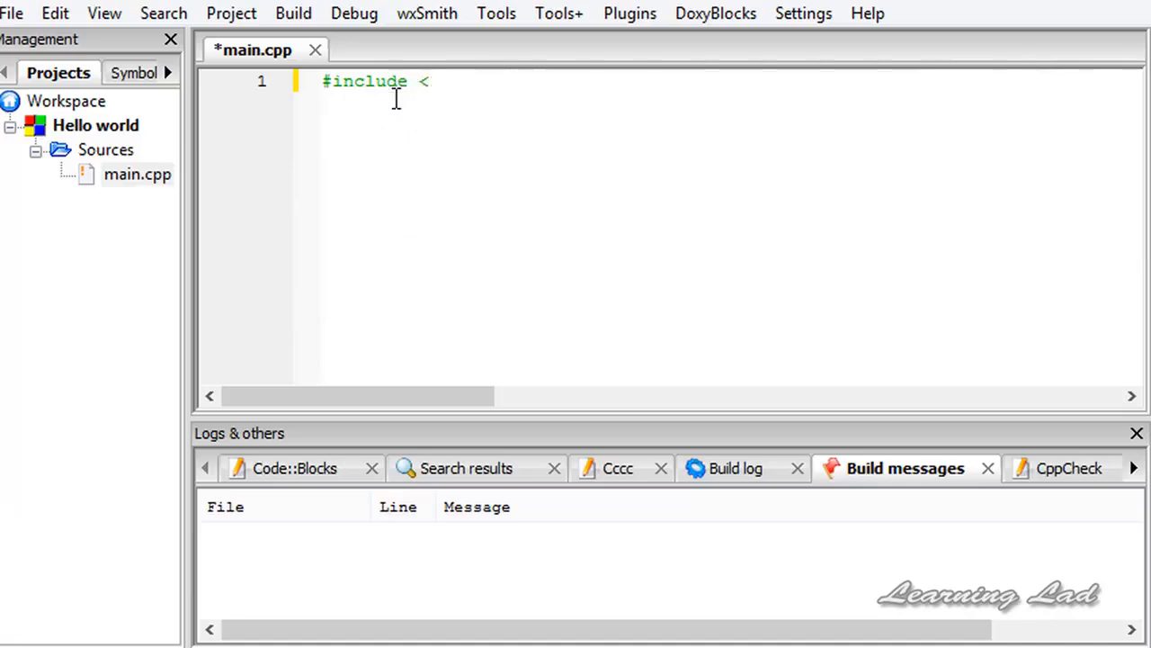
text(>)
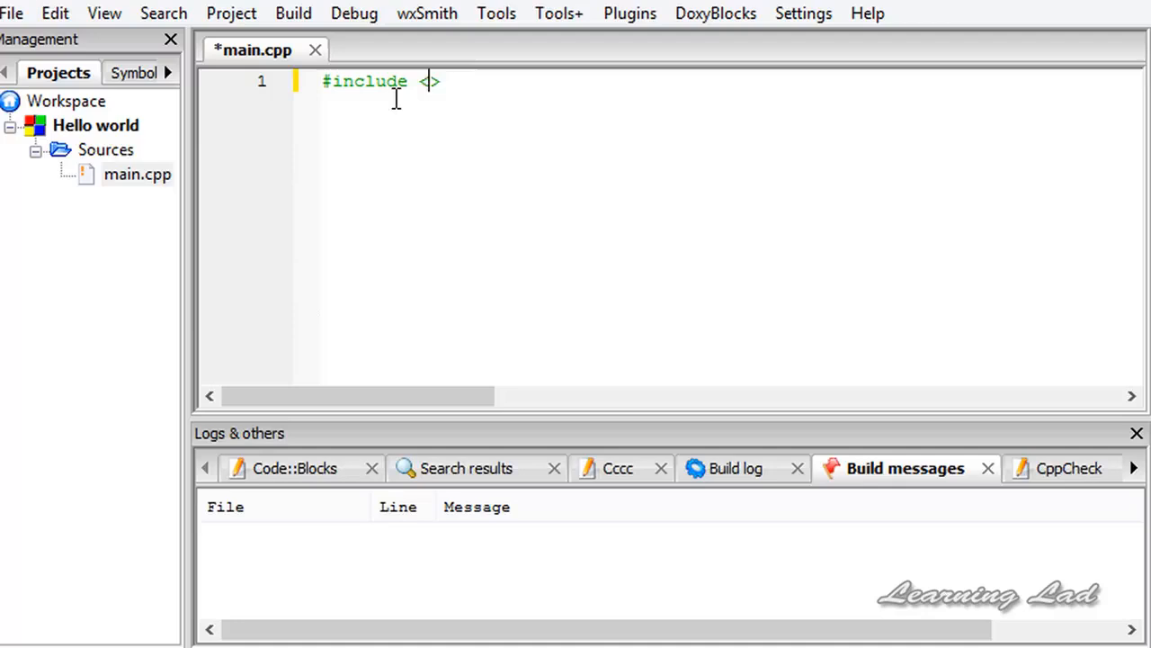
text(iostre)
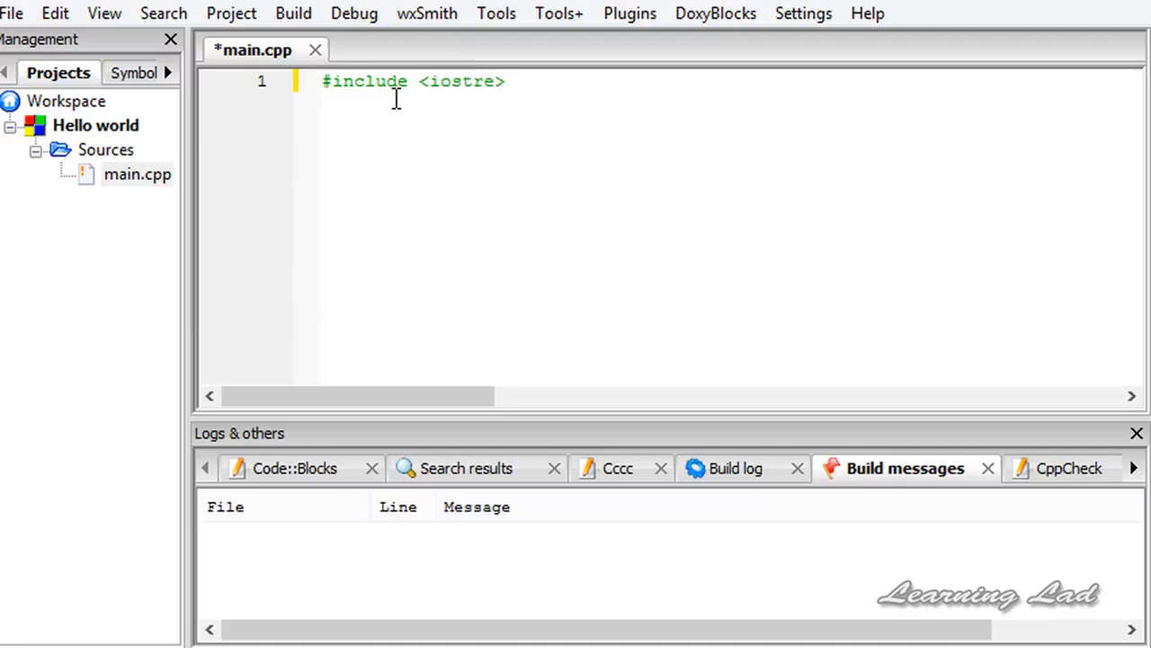
text(a)
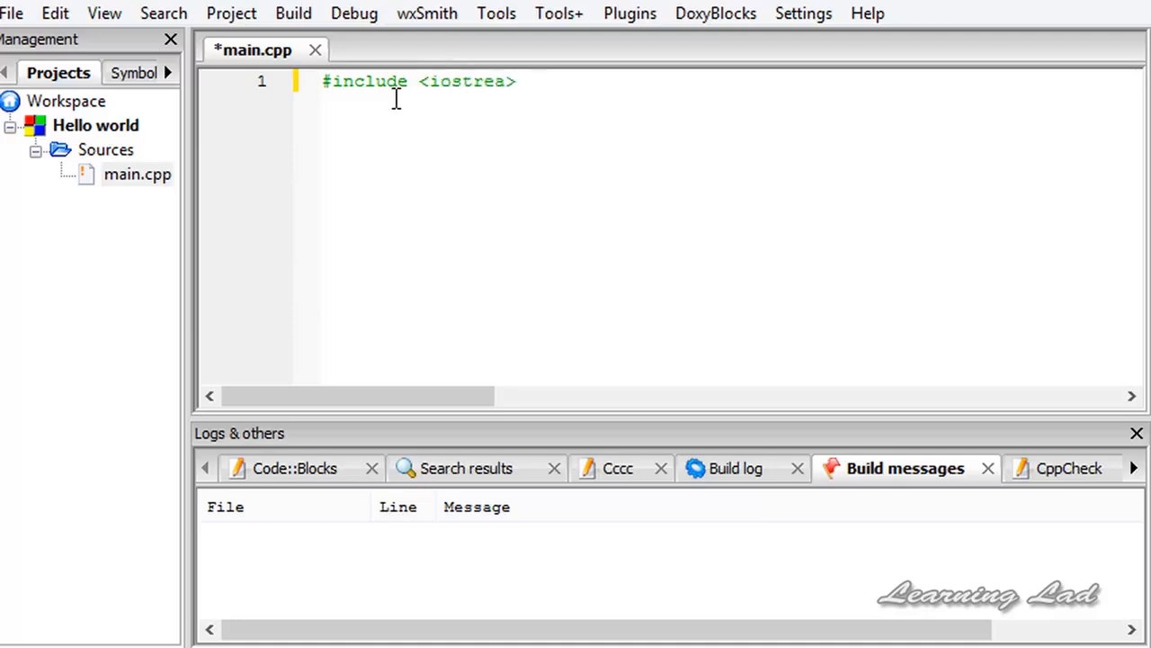
text(m)
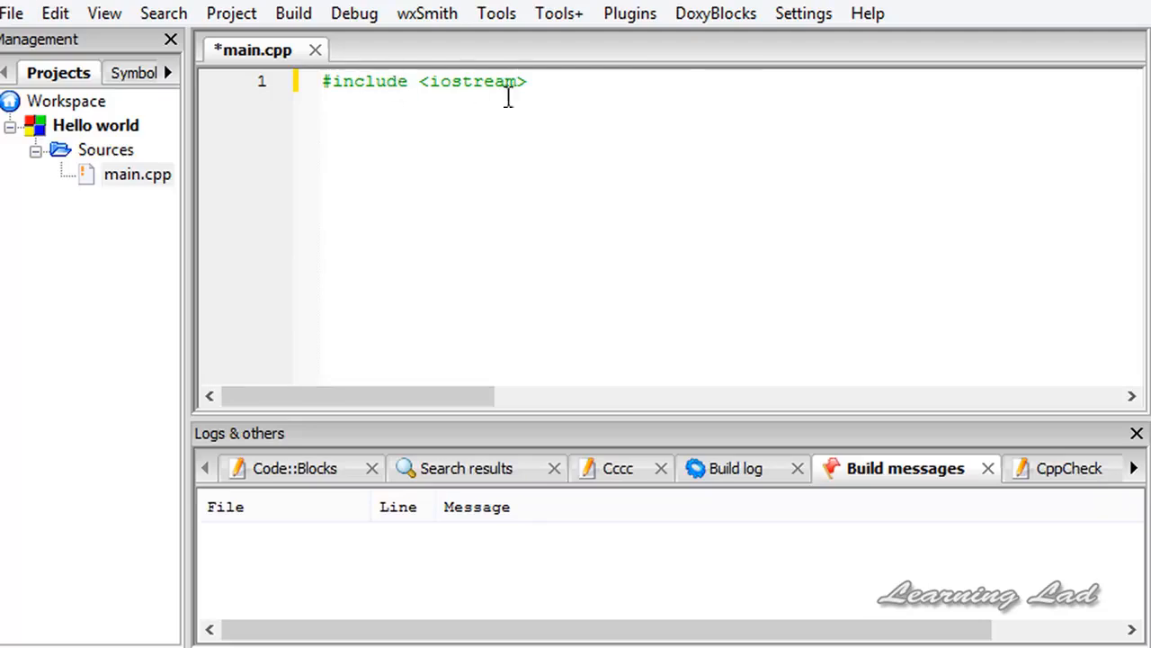
double_click(473, 81)
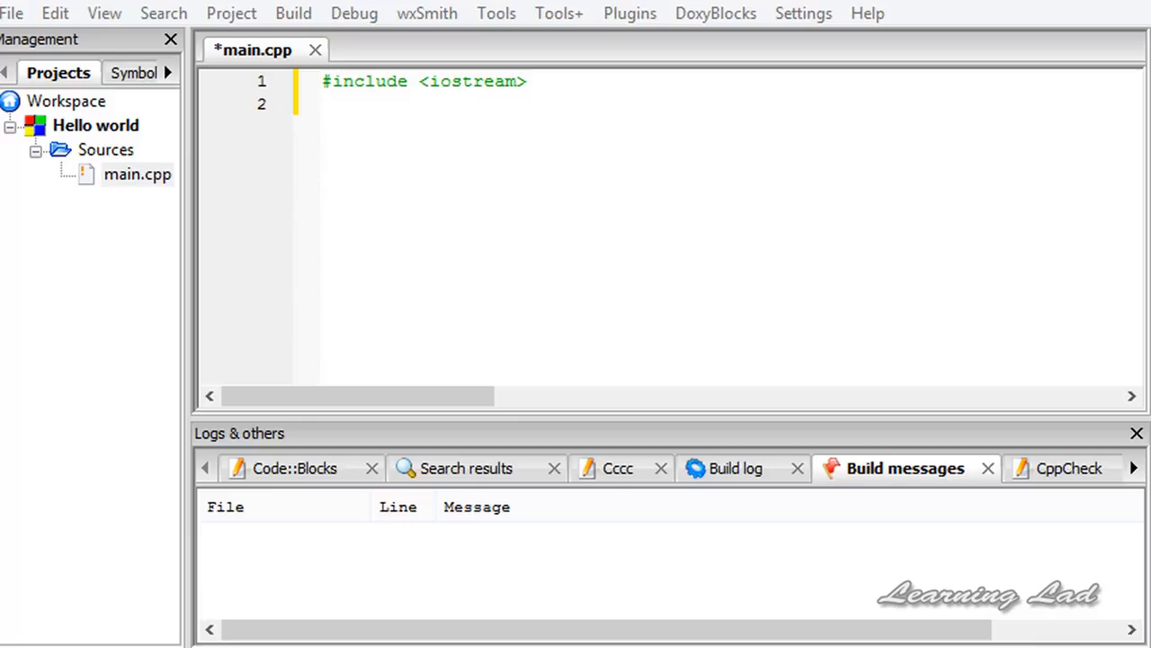
mouse_move(370, 135)
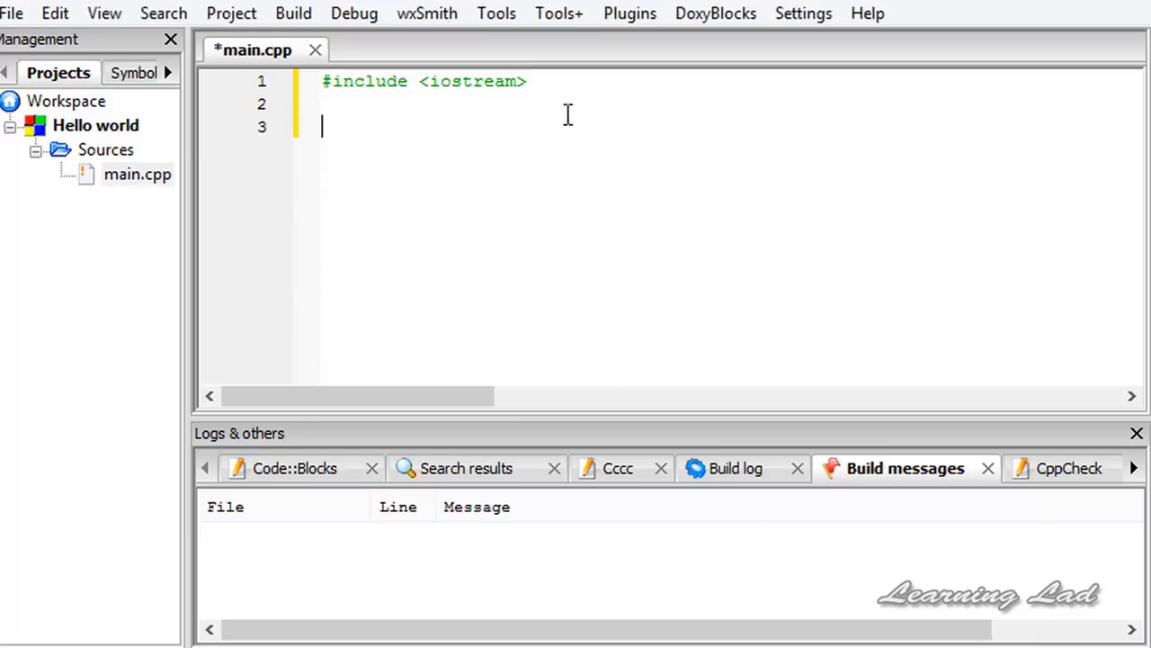
Write 'using namespace std;' on line 3.
text(using namespace std;)
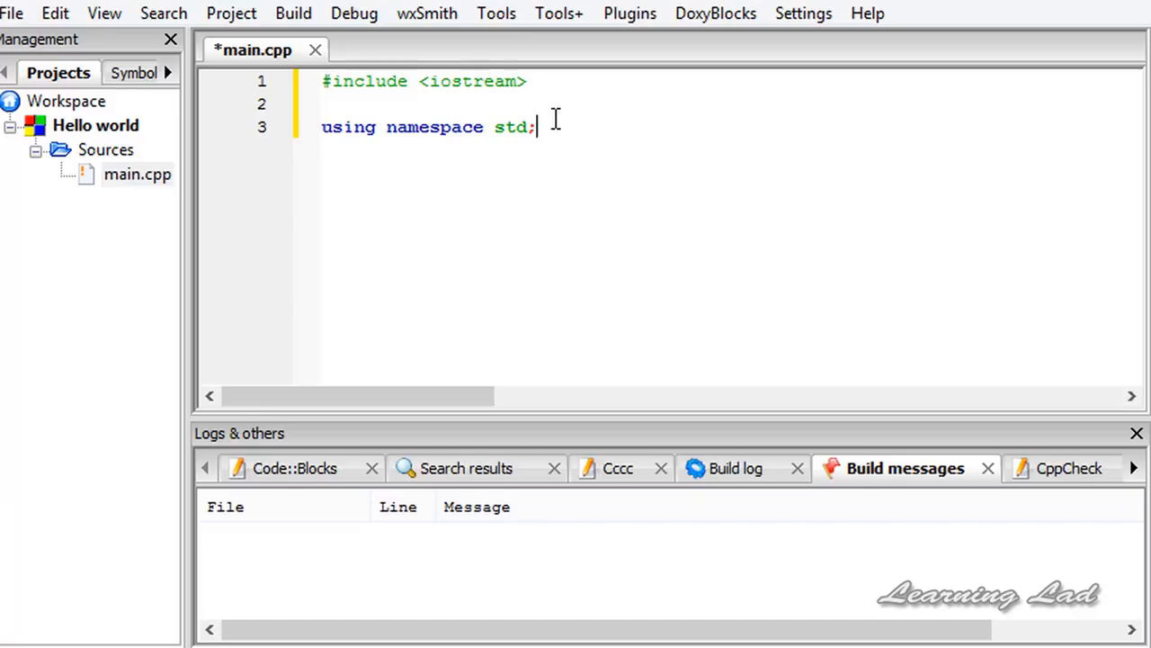
mouse_move(520, 127)
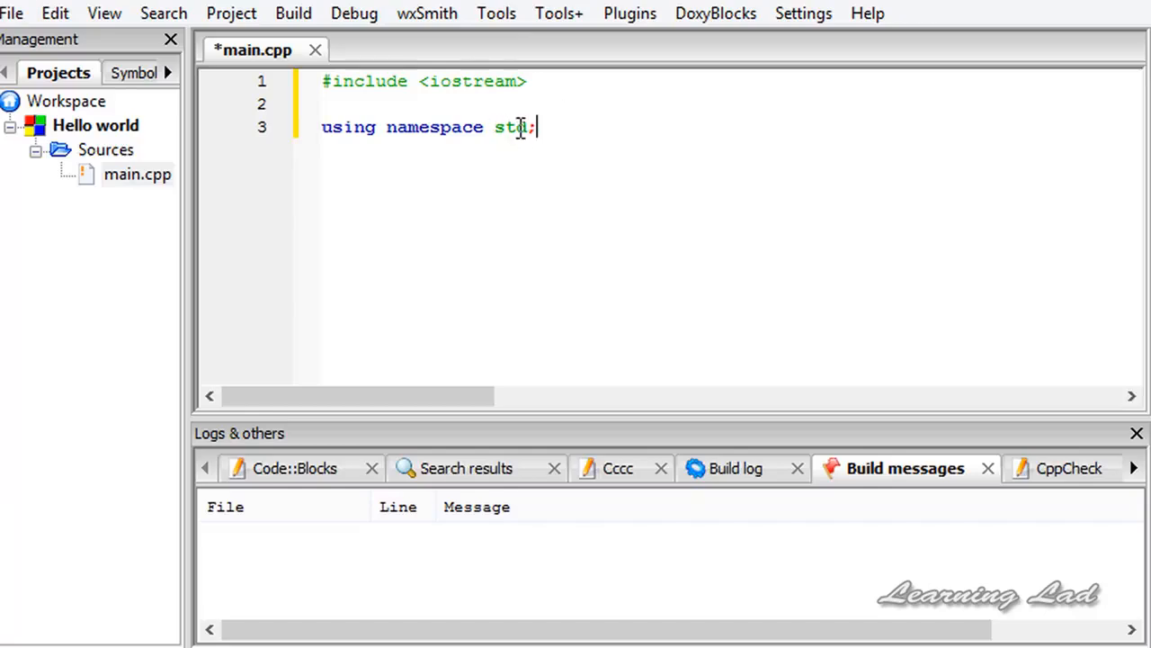
mouse_move(364, 127)
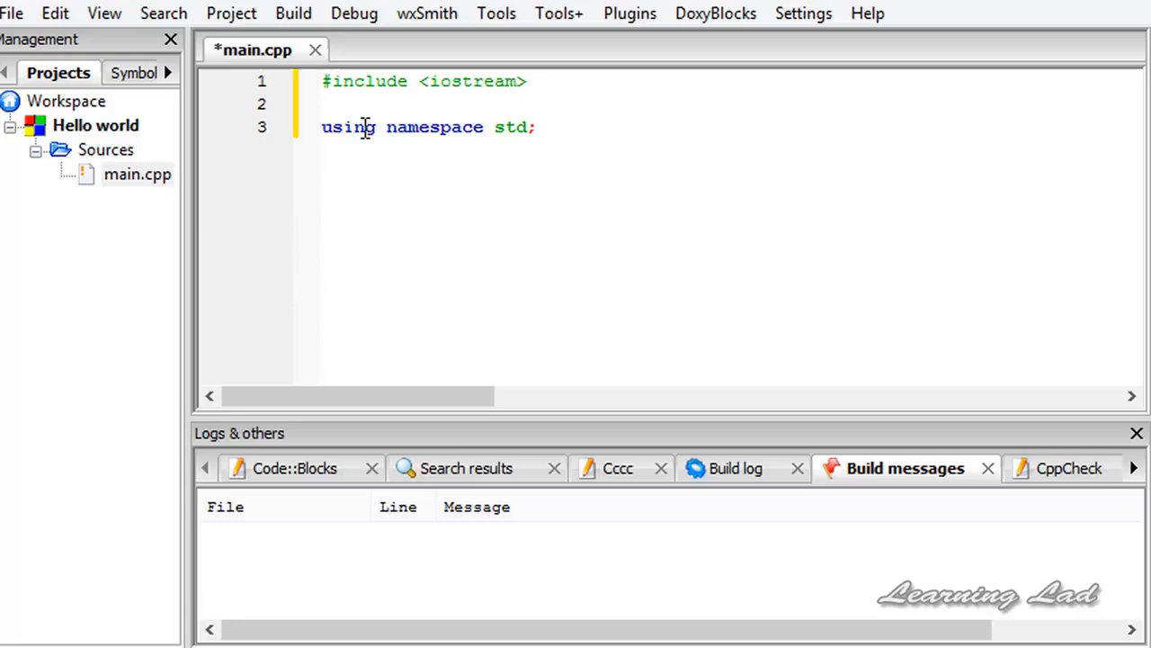
mouse_move(570, 141)
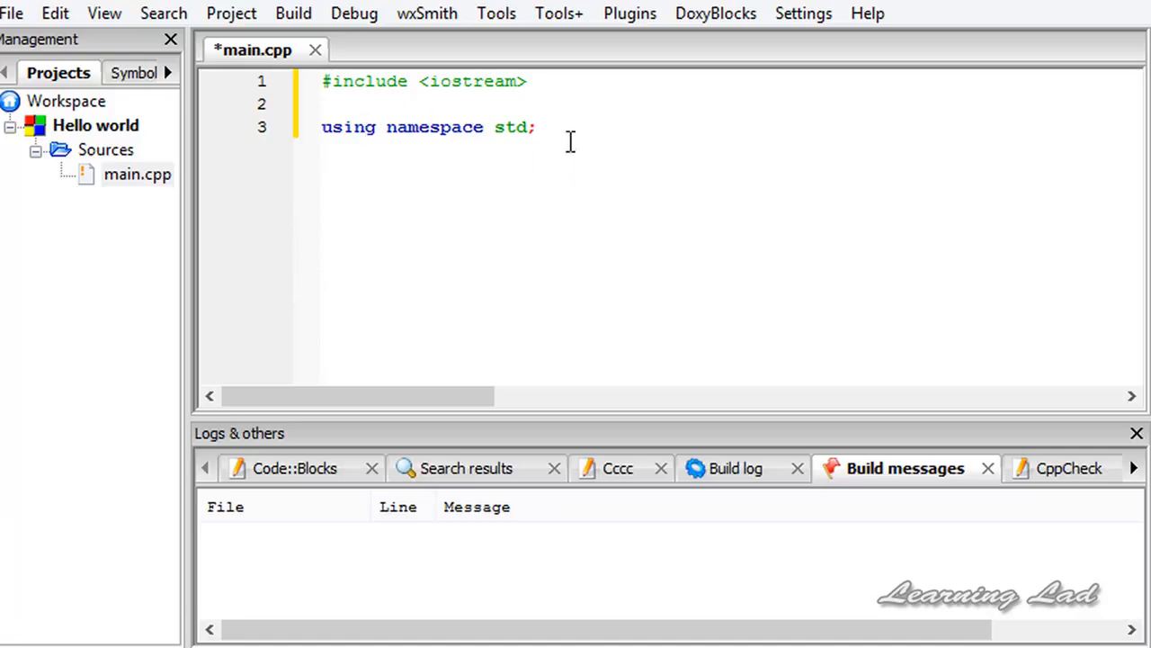
triple_click(429, 127)
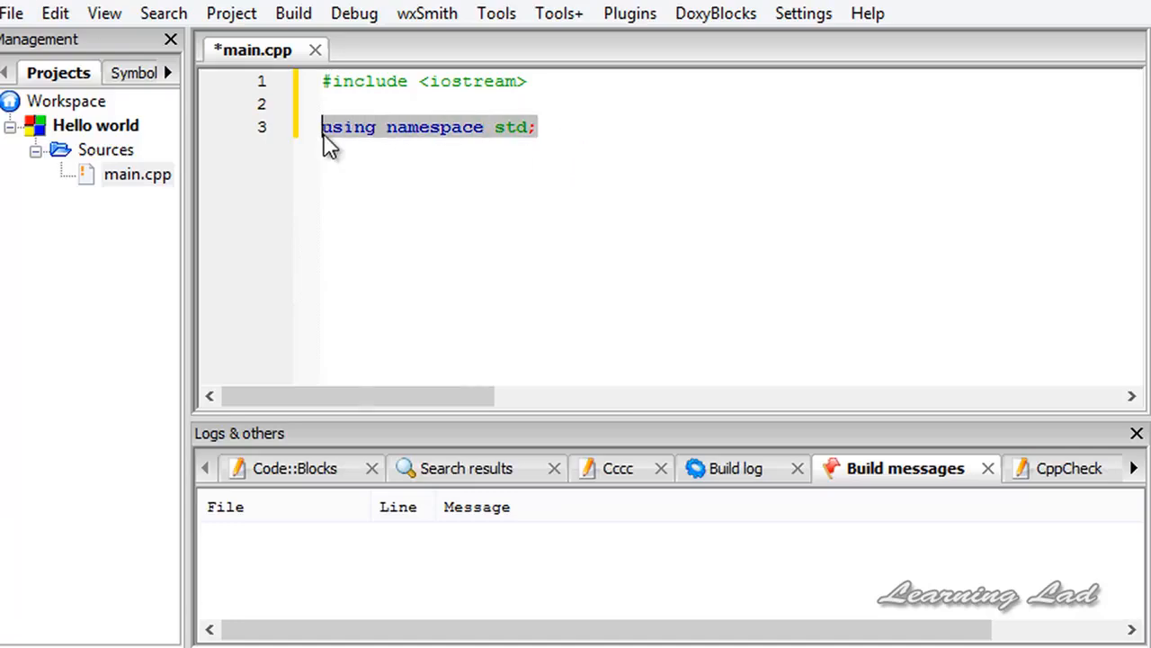
mouse_move(512, 127)
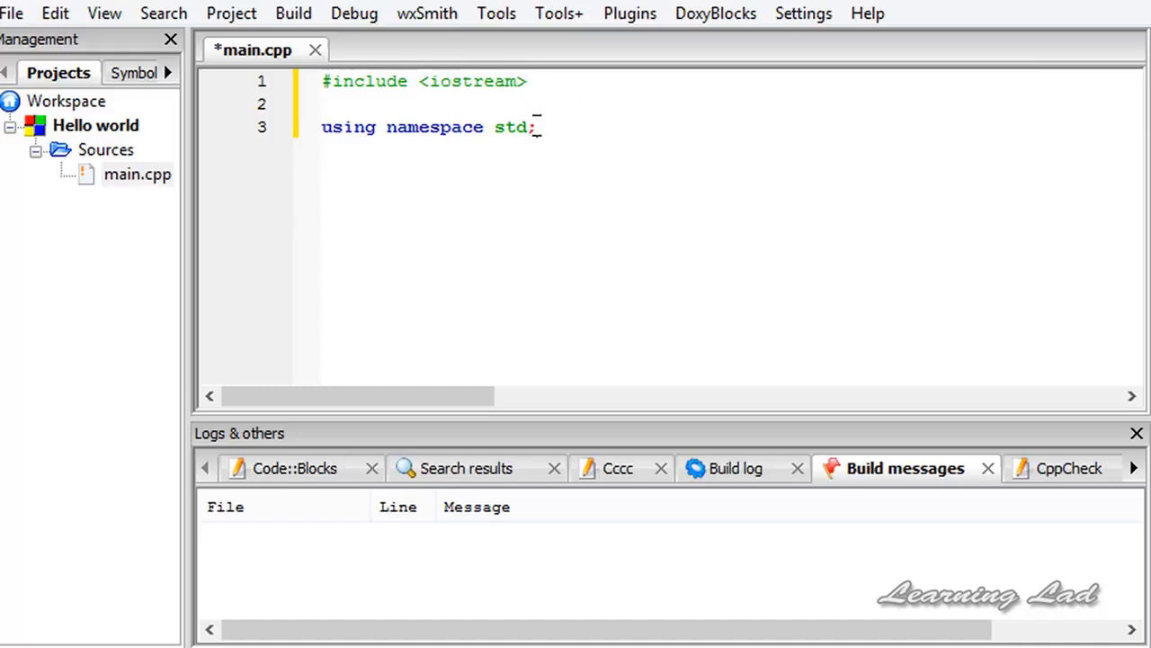
click(536, 127)
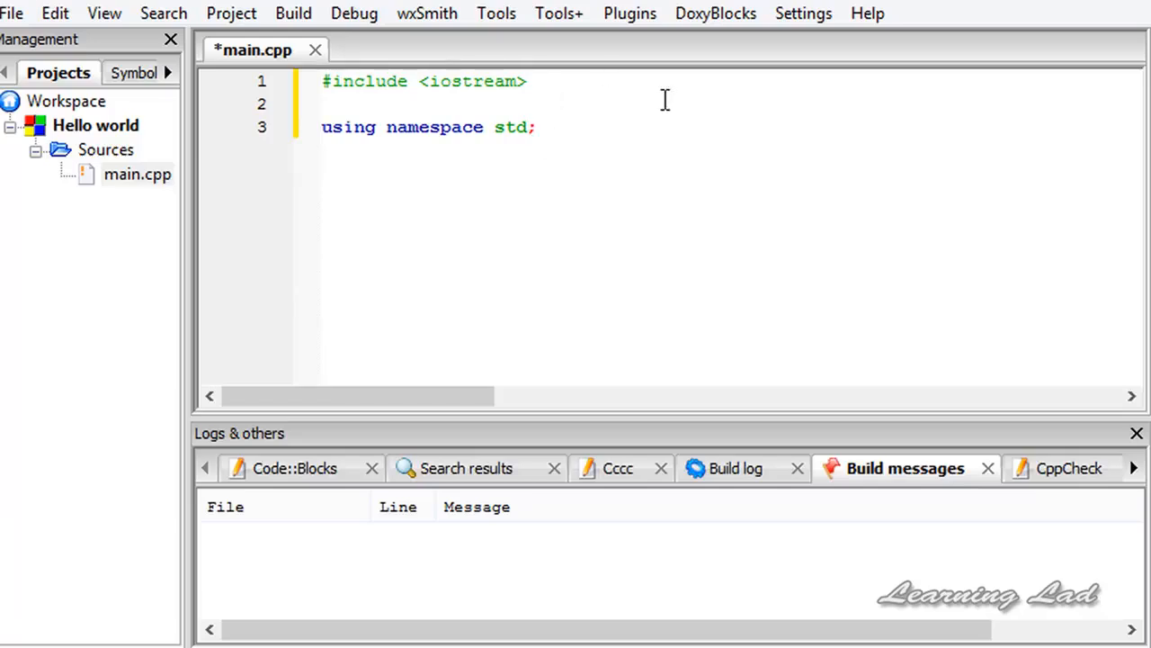
Write an empty int main() on line 5 with blank lines inside its braces.
key(Enter)
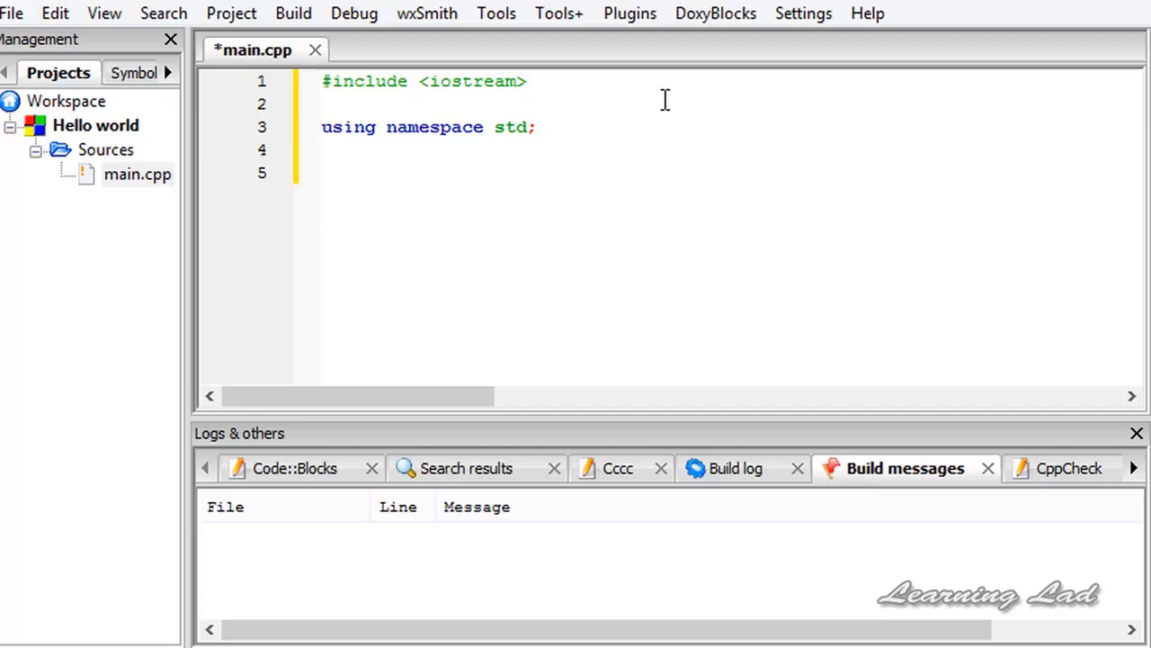
click(323, 173)
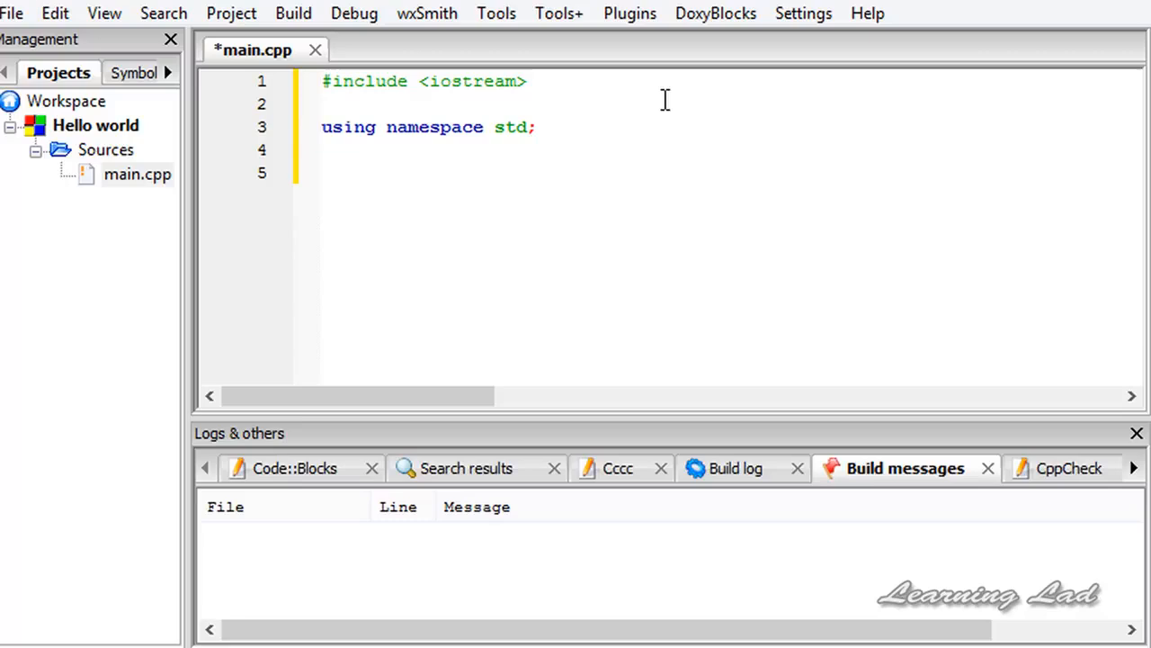
click(322, 171)
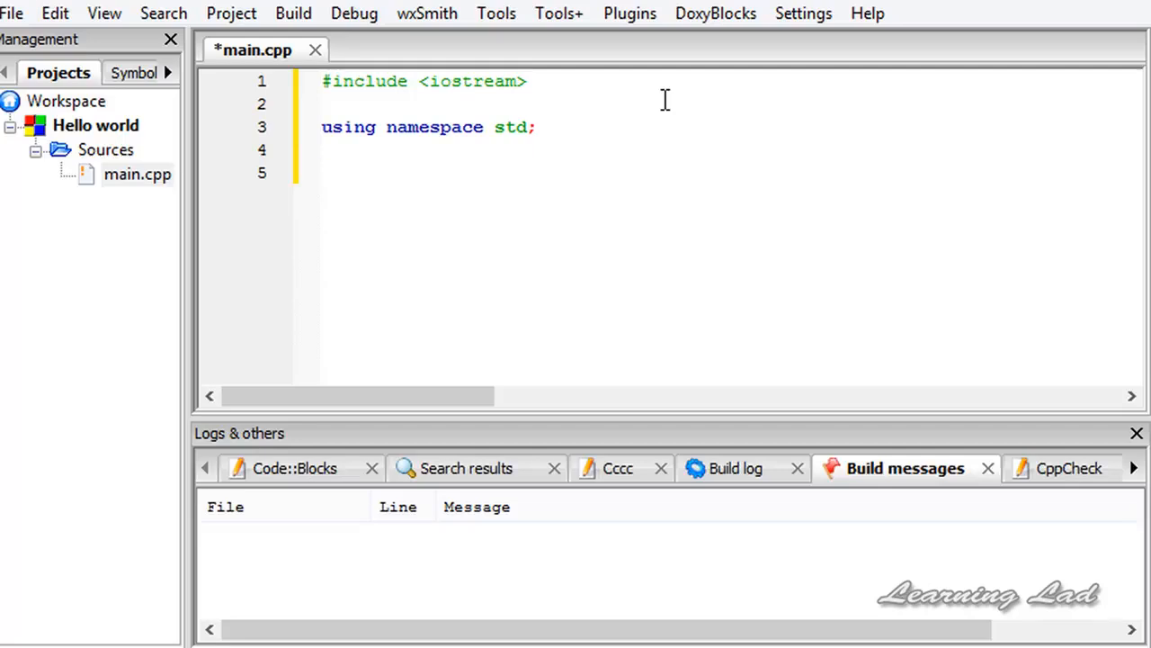
click(322, 173)
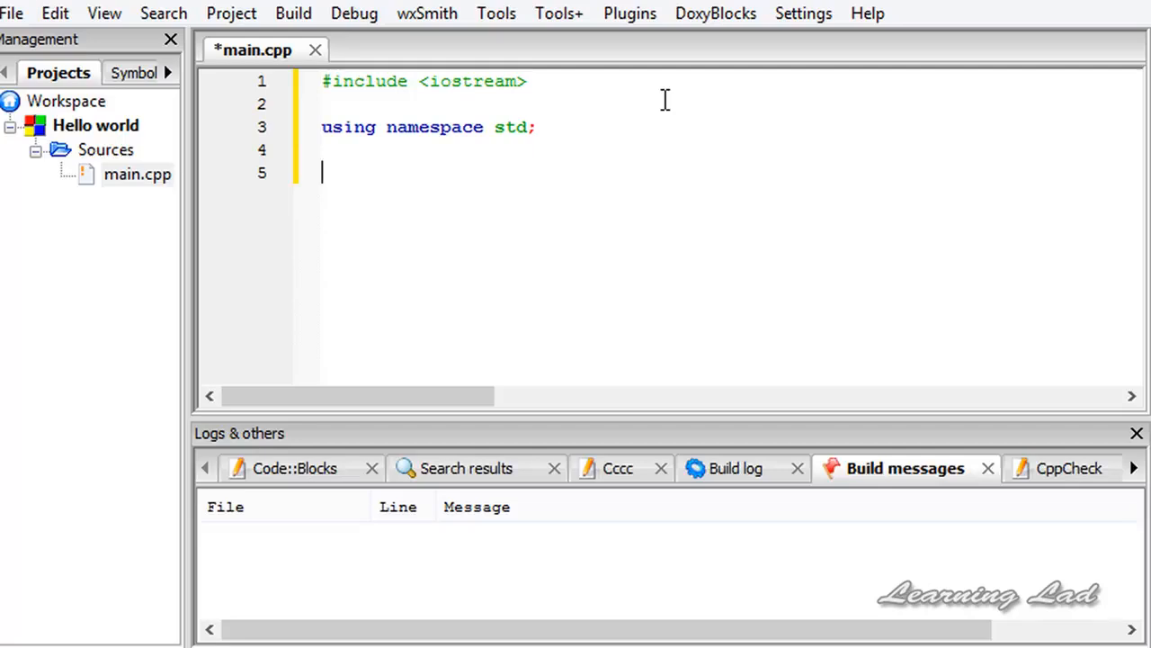
text(int)
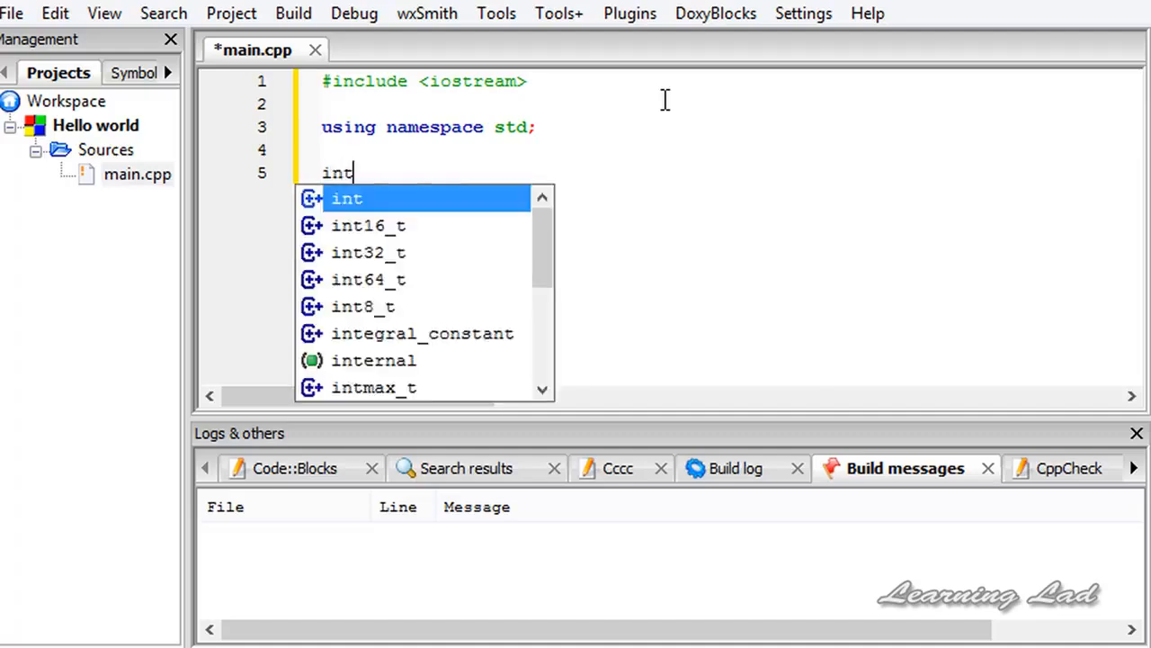
key(Escape)
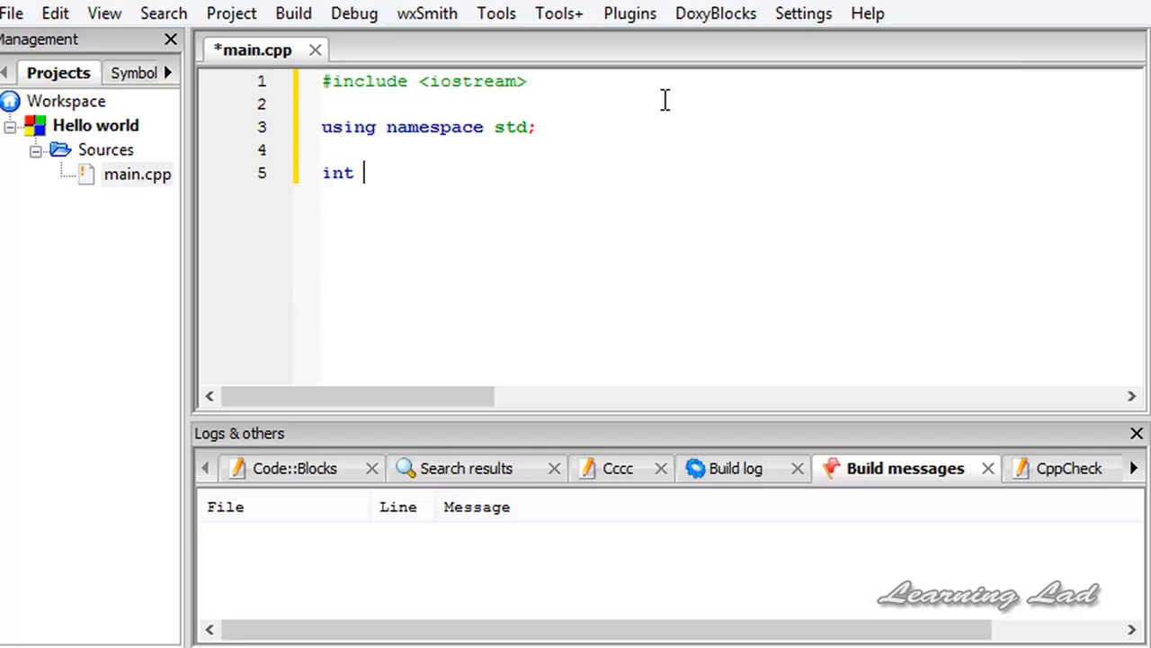
text(main)
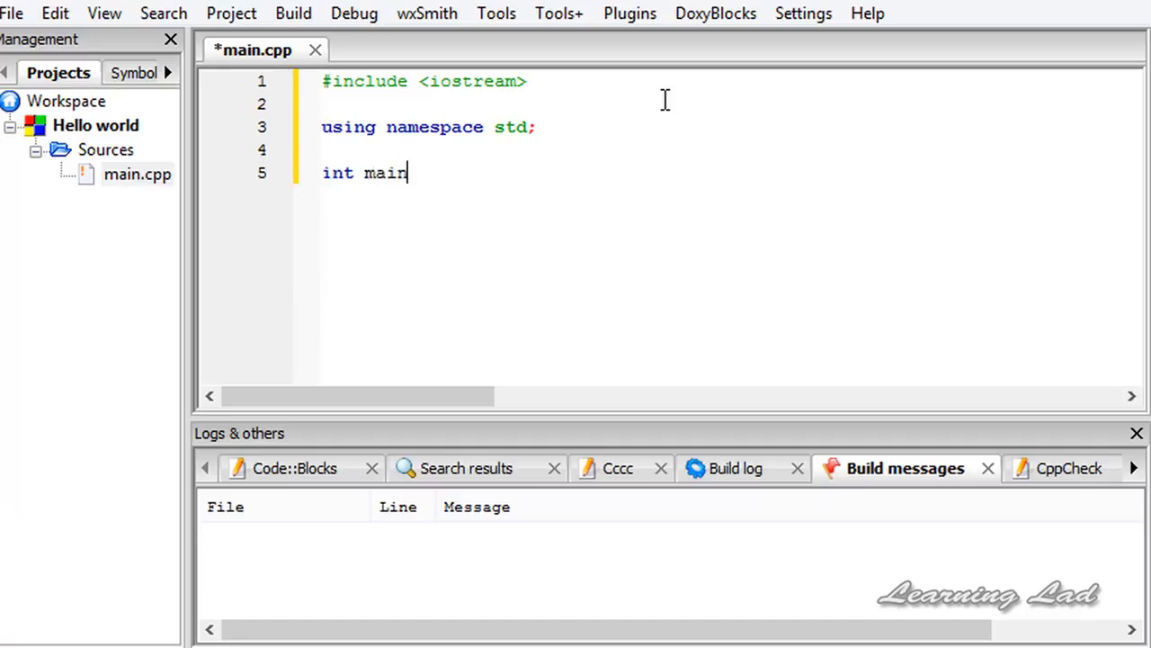
text((){)
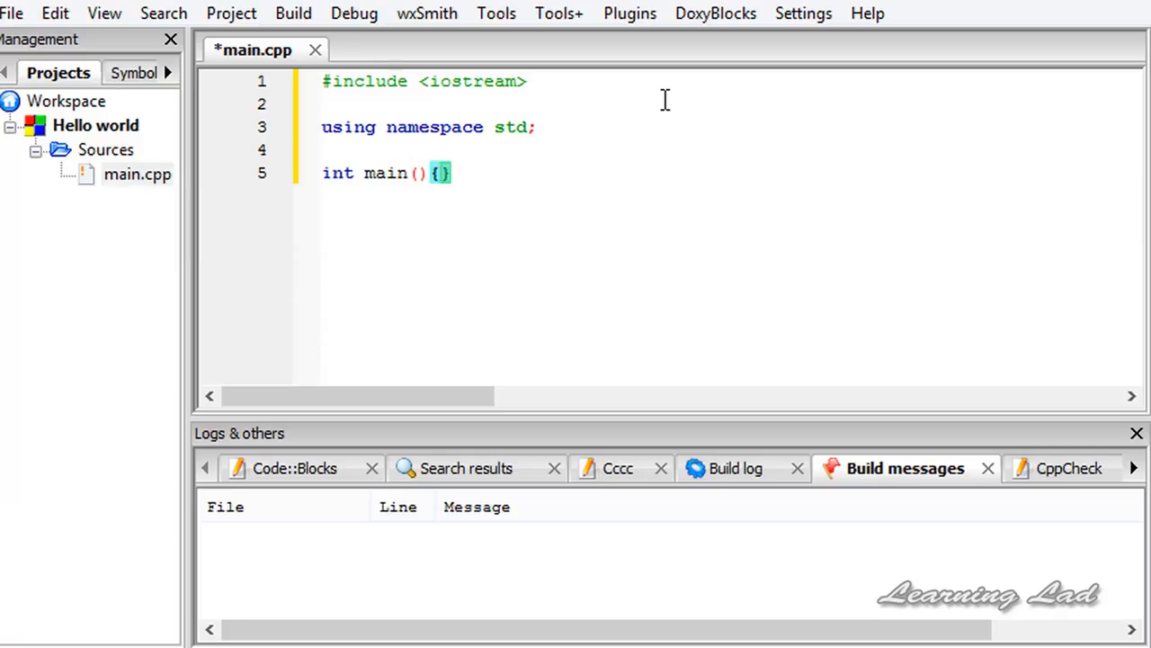
key(enter)
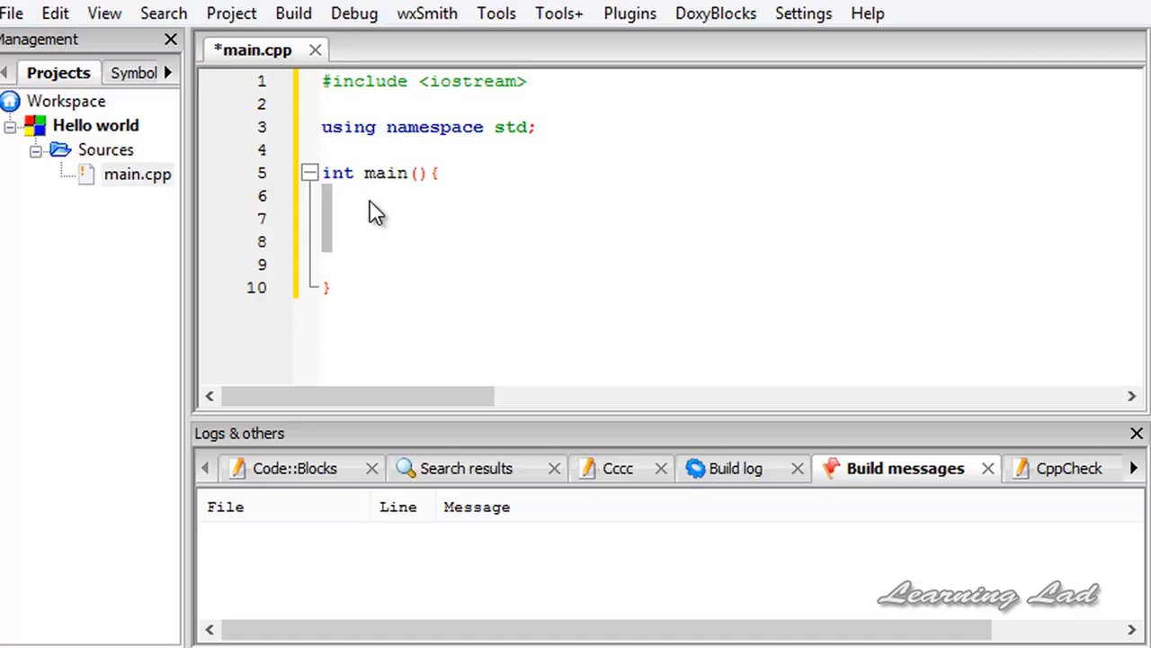
mouse_move(359, 270)
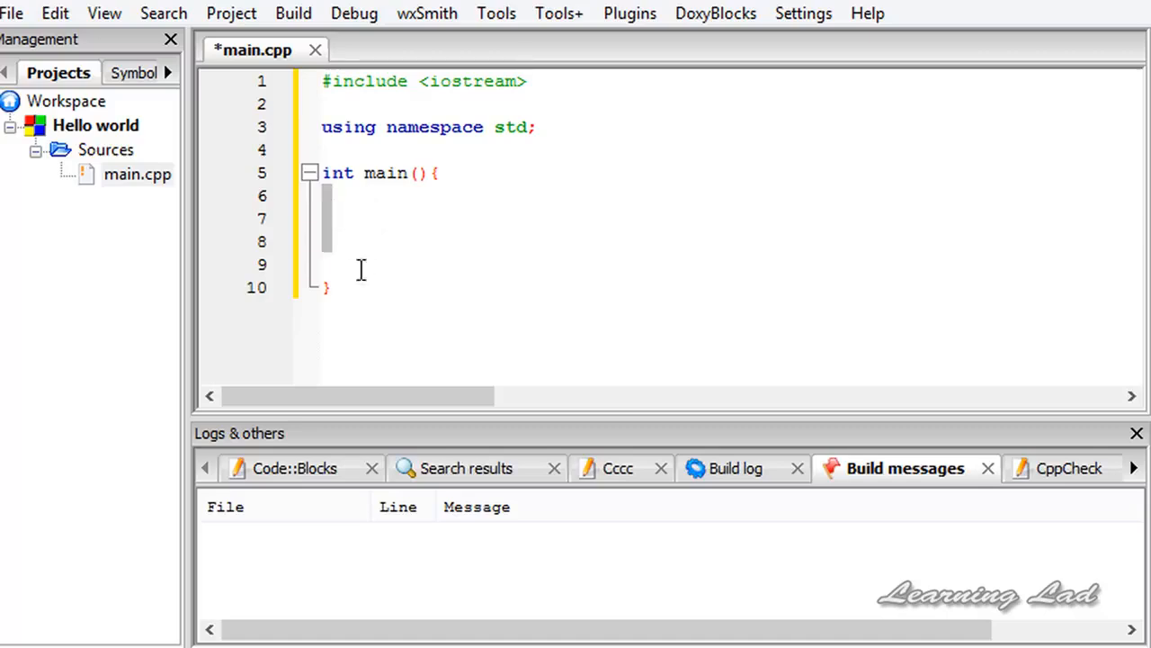
mouse_move(385, 228)
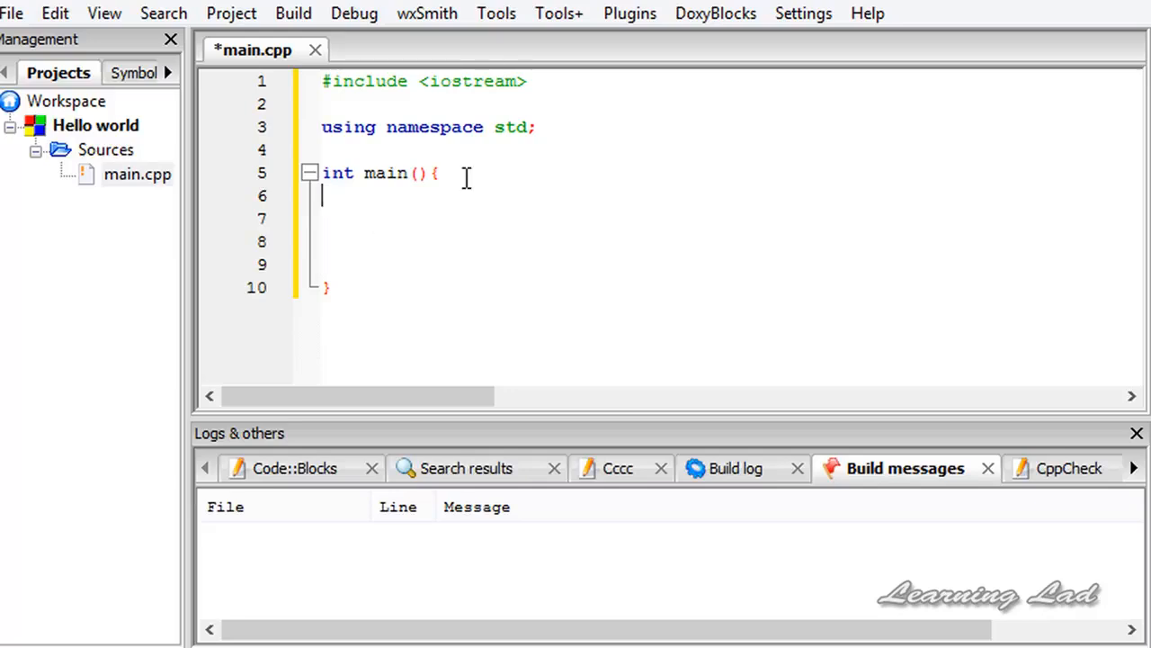
key(enter)
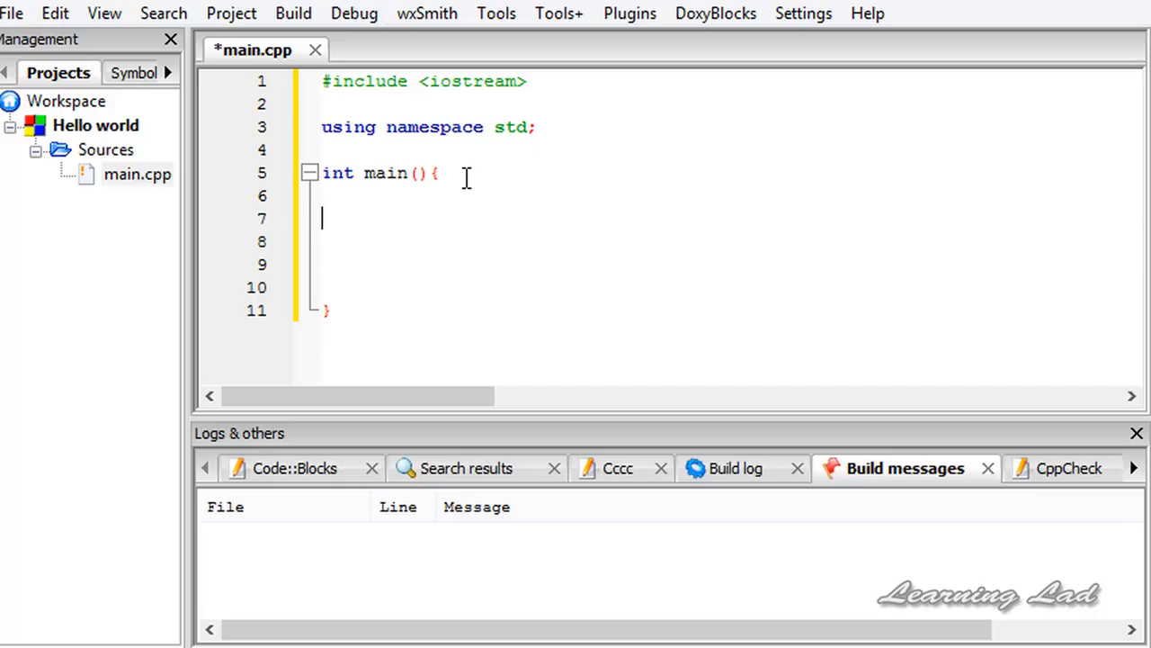
mouse_move(497, 72)
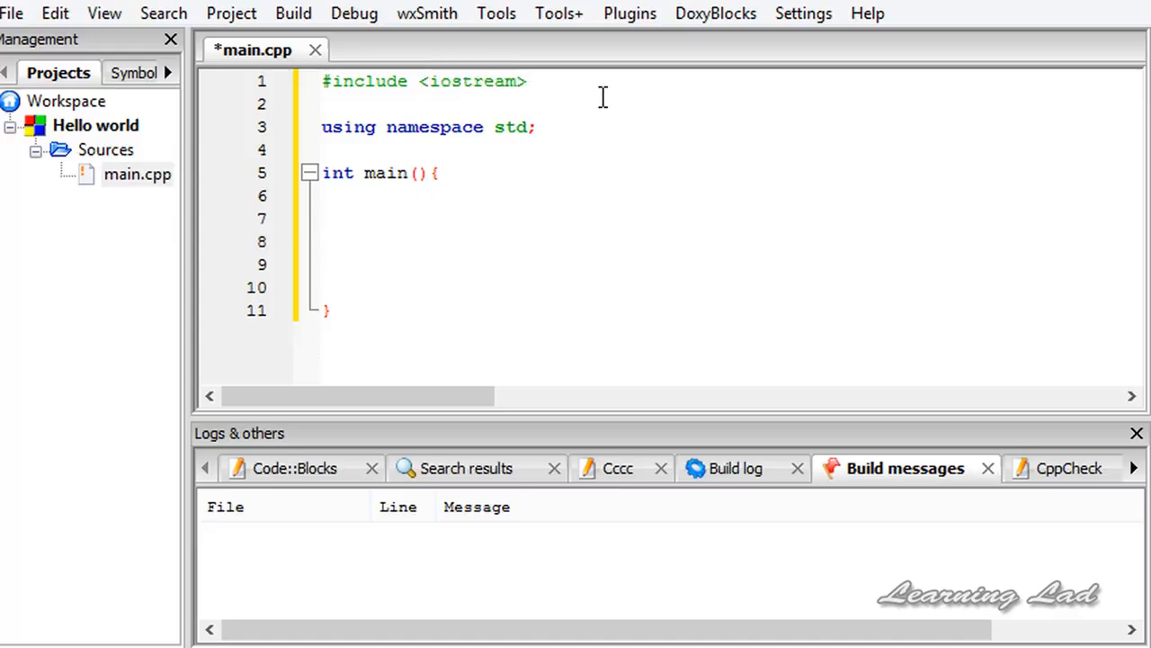
Write cout << "Hello World."; on line 7 inside main.
text(cout)
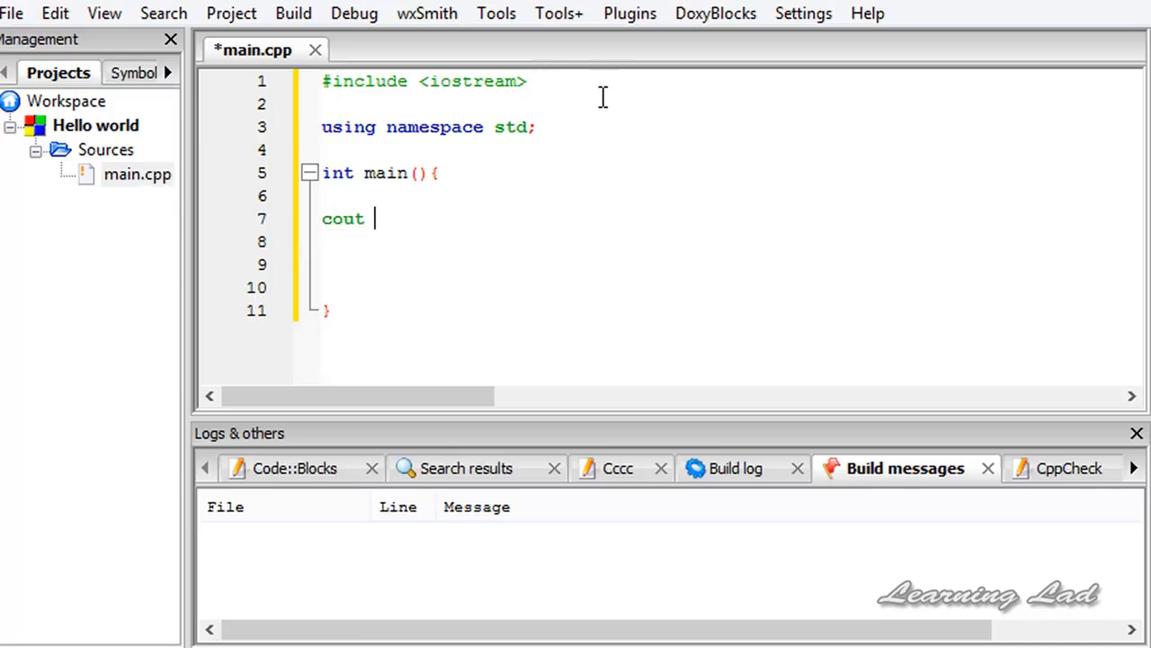
text(<<)
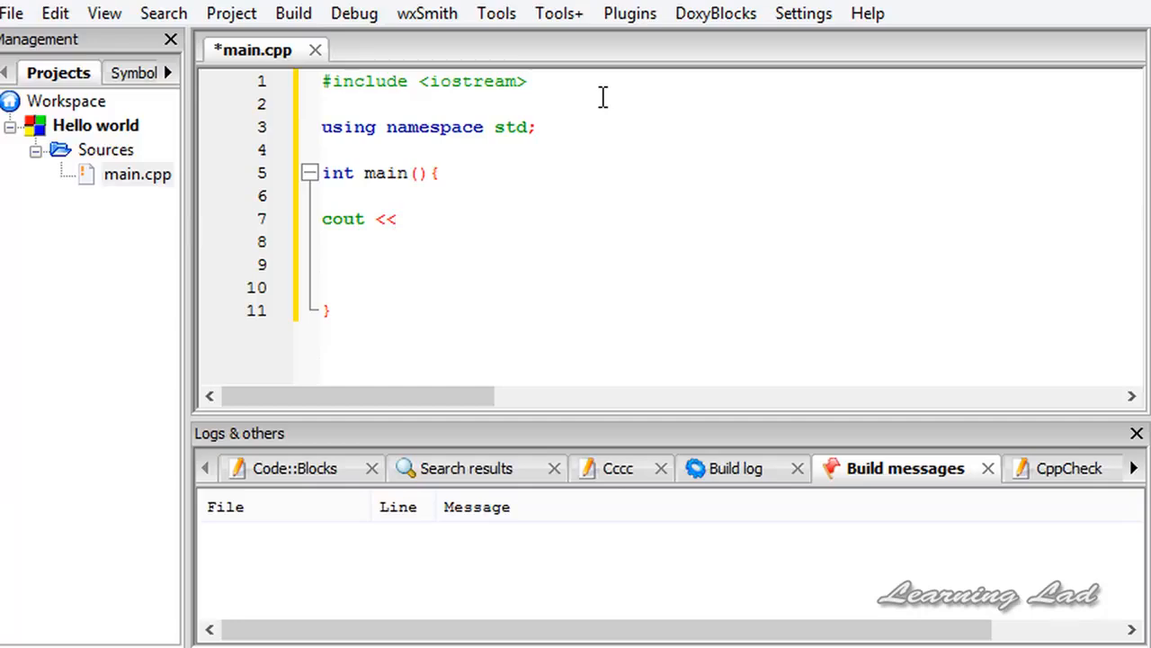
click(406, 219)
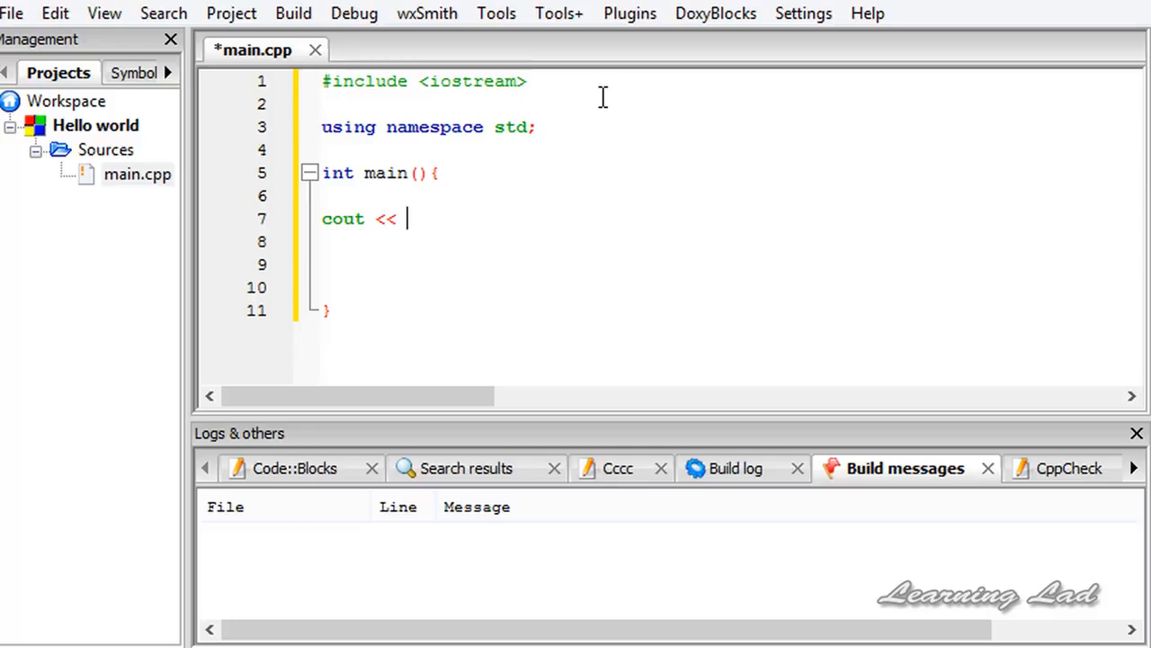
text("")
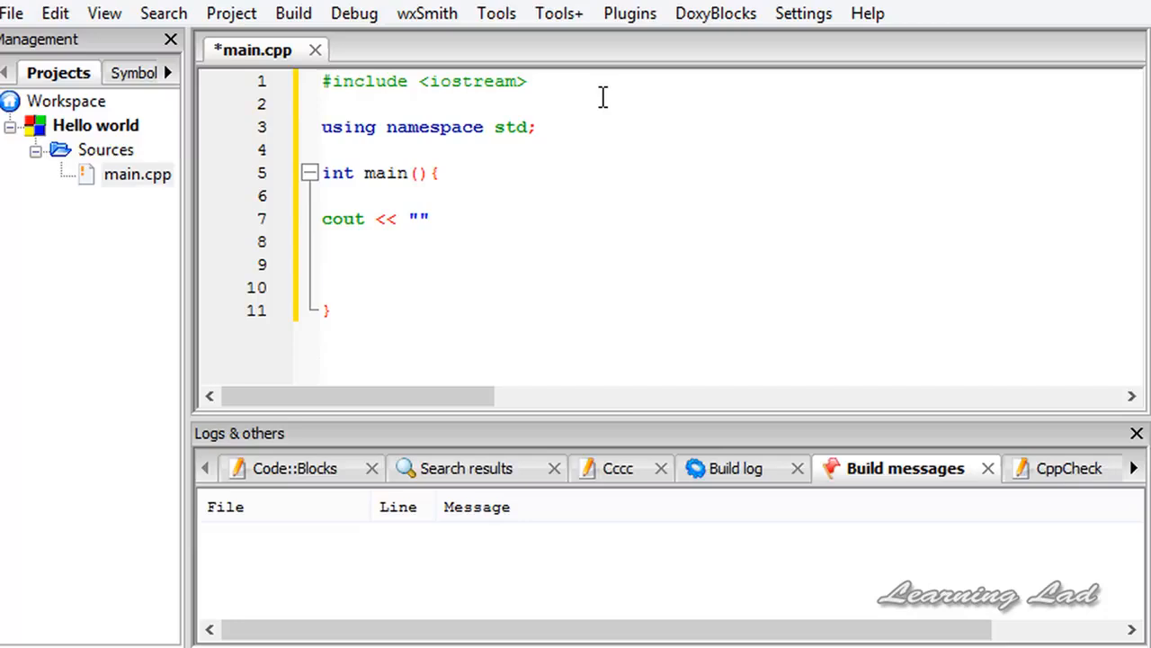
click(421, 219)
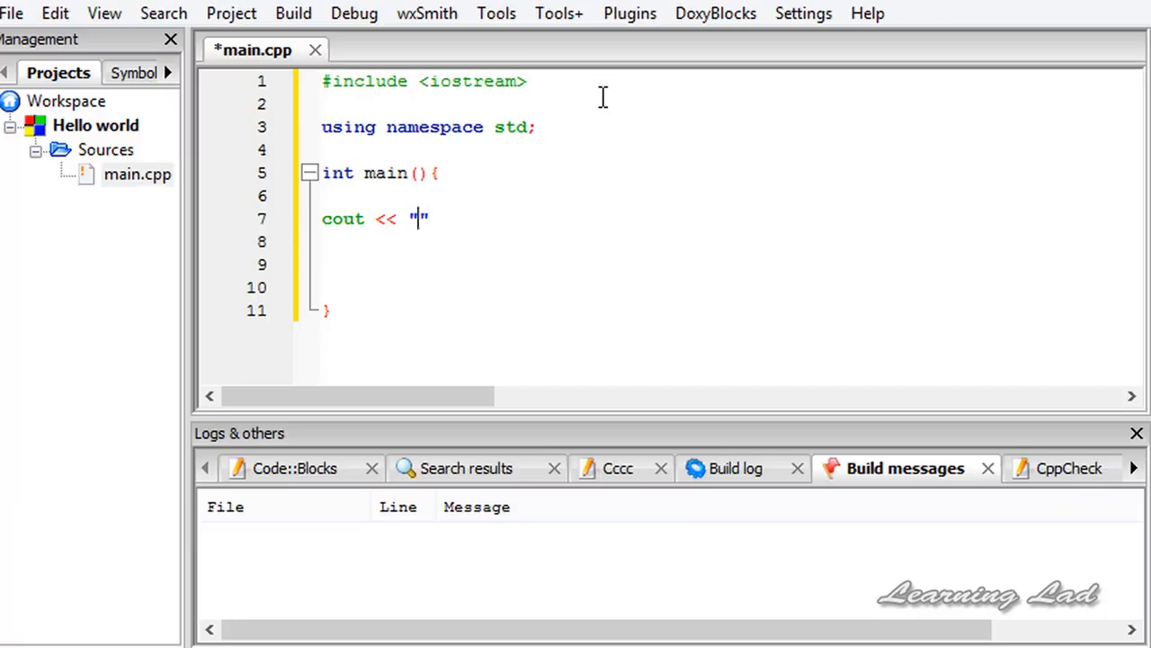
text(Hello W)
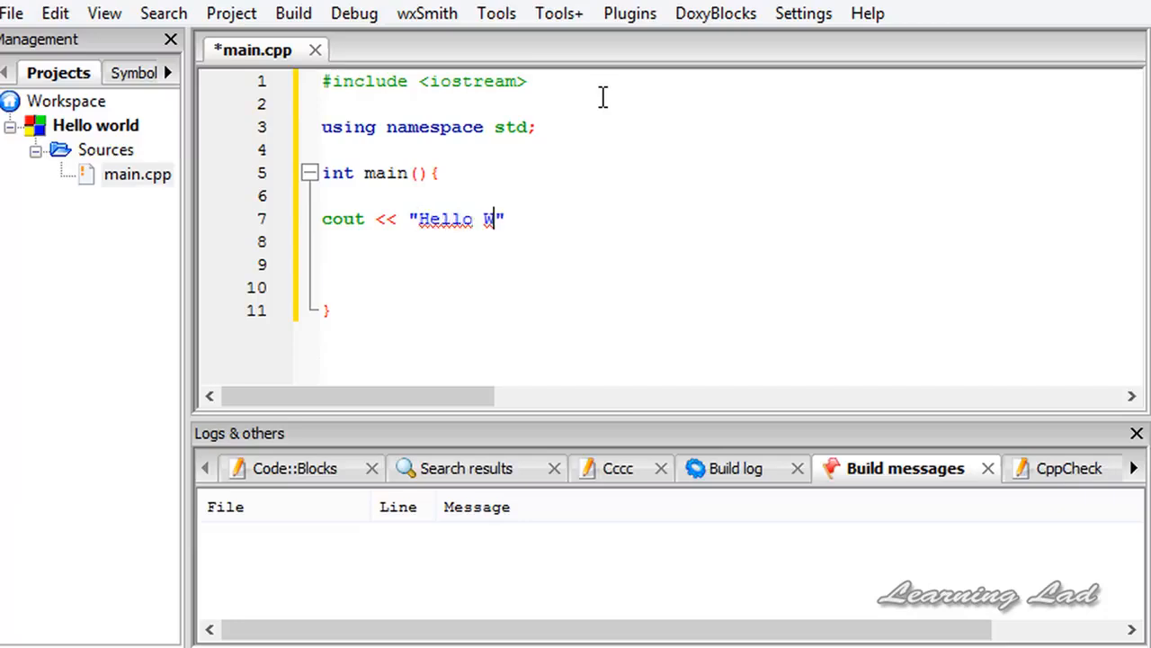
text(orld.")
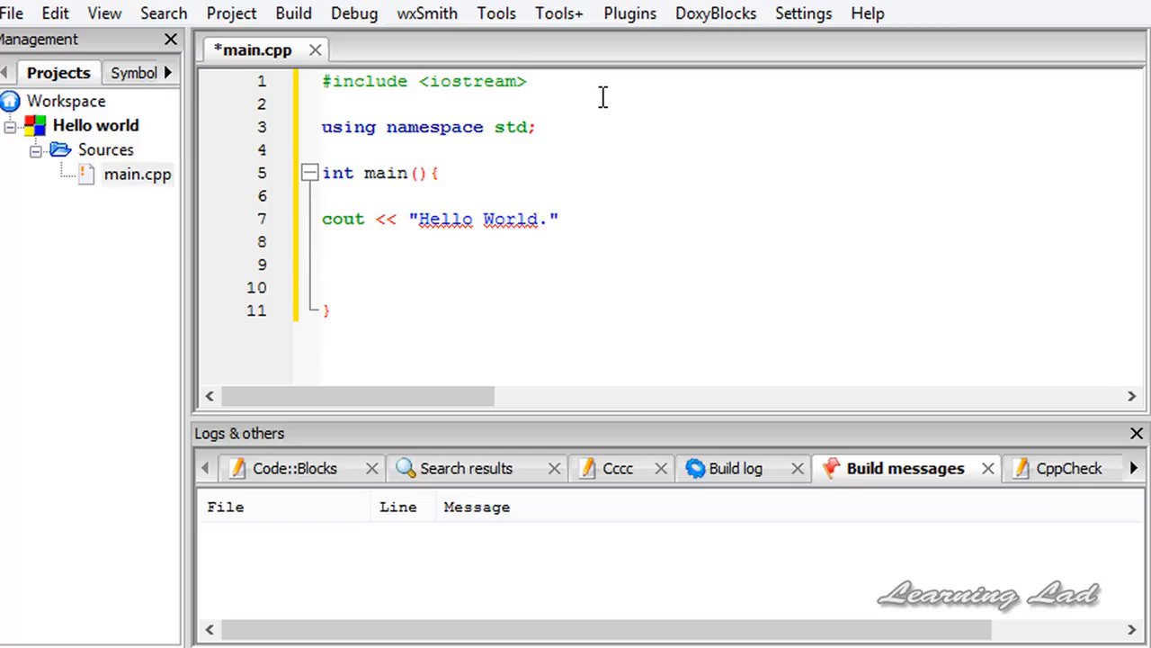
text(;)
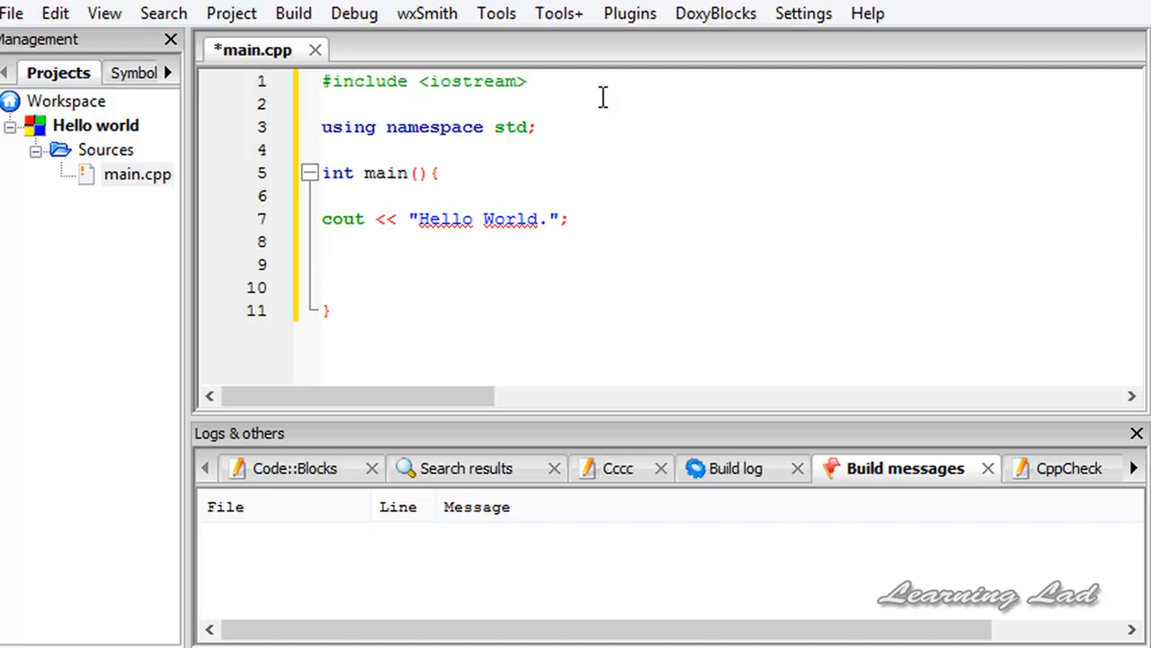
mouse_move(588, 201)
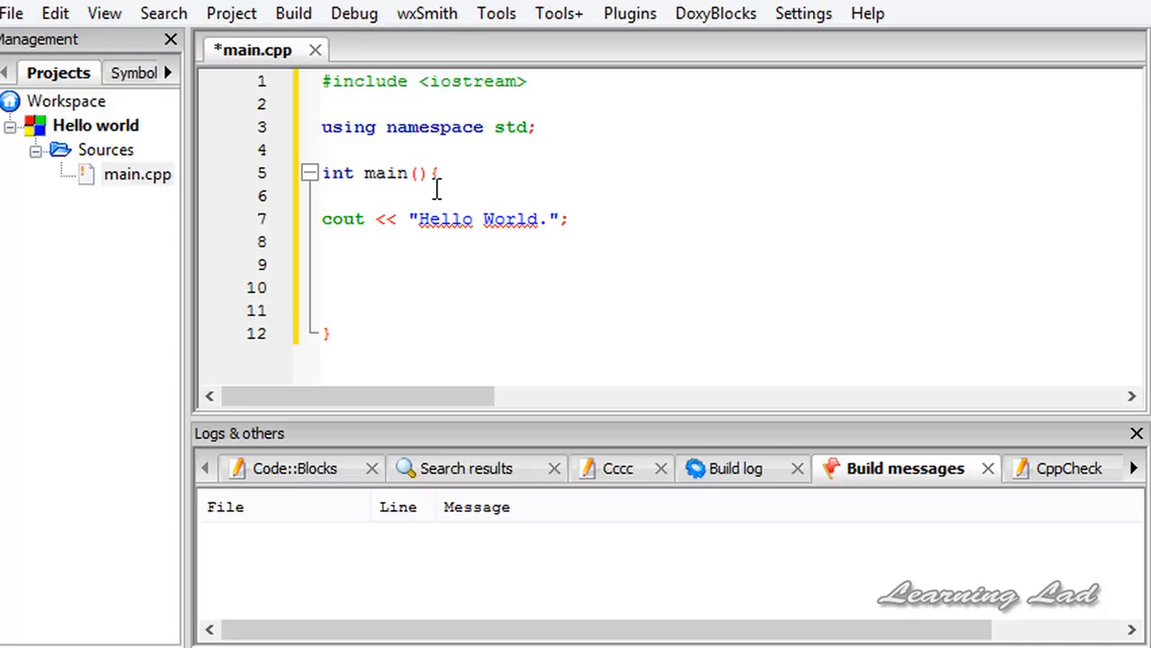
Add 'return 0;' below the cout line and save main.cpp.
text(return)
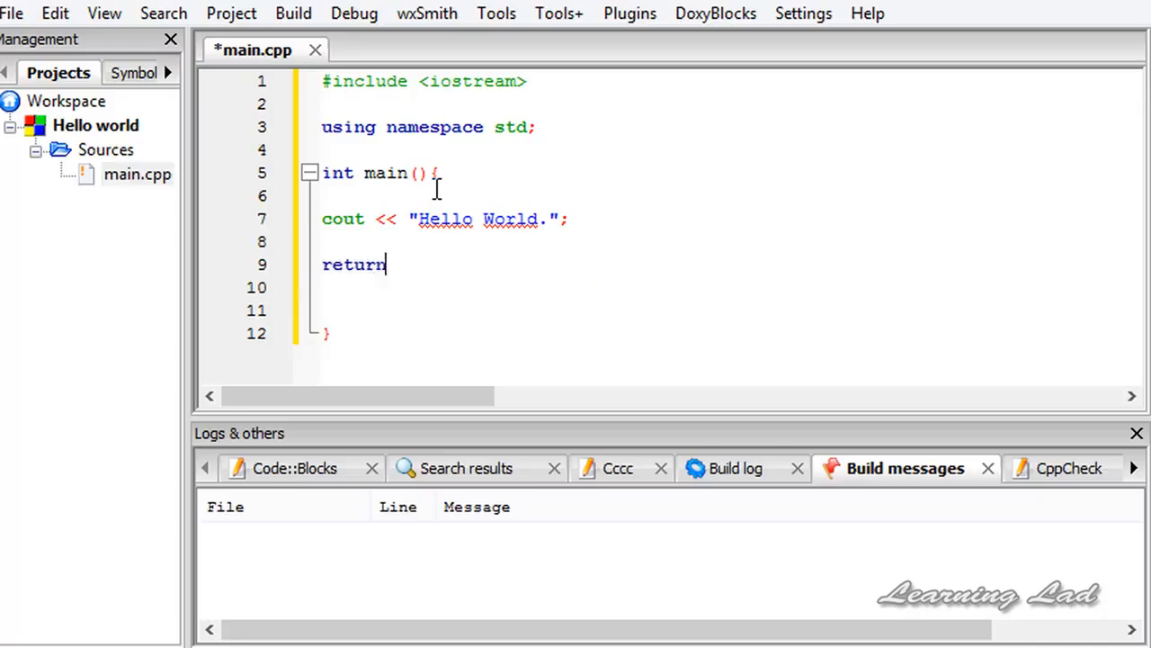
text(0;)
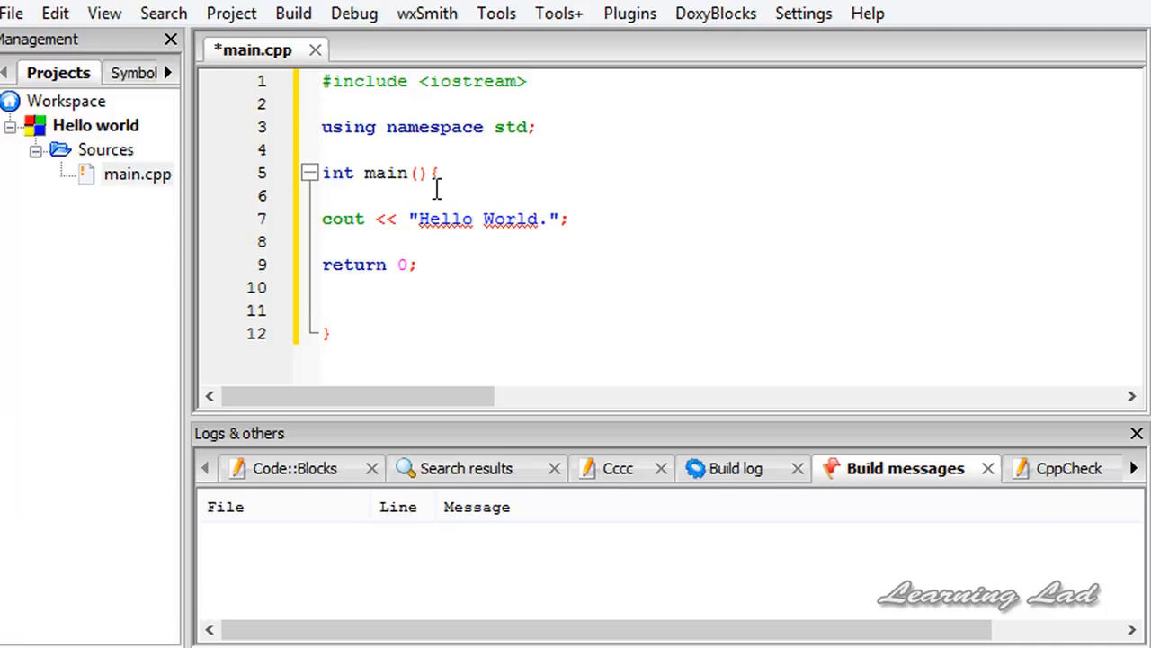
click(416, 263)
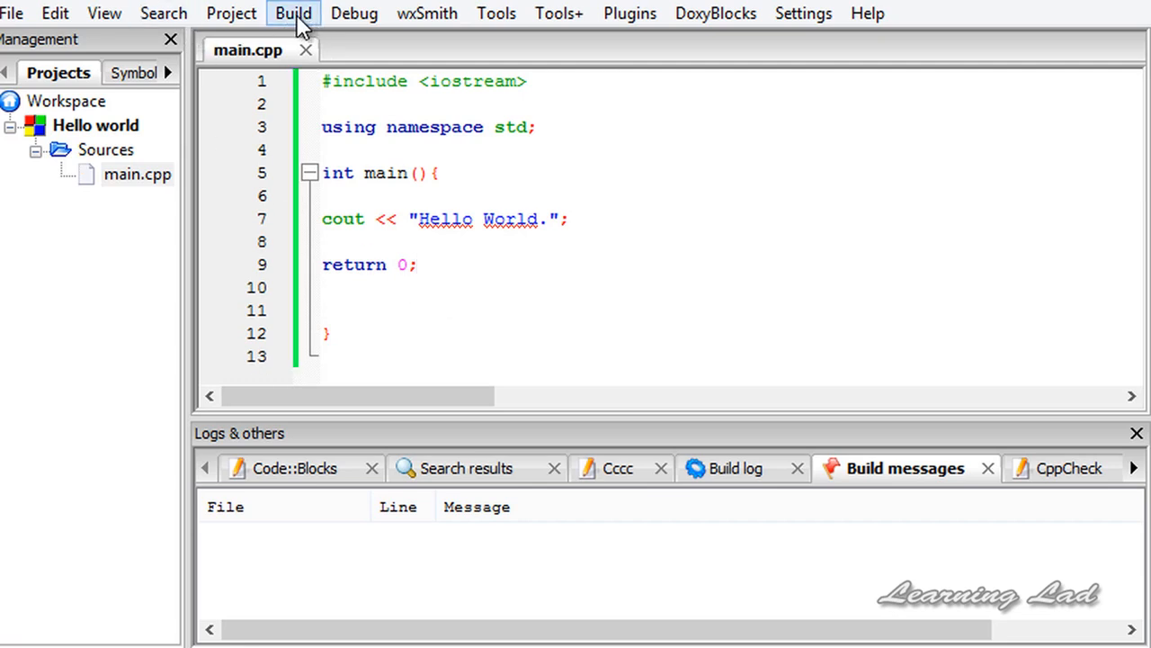
Build and run the program to show 'Hello World.' in the console.
click(294, 13)
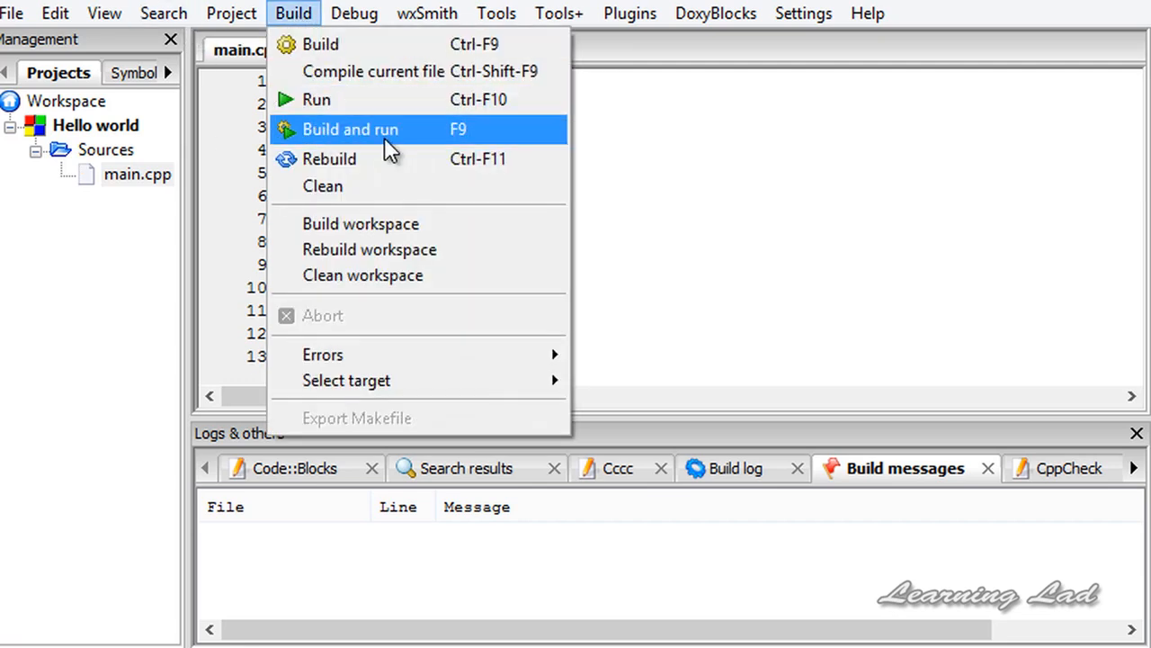
click(350, 128)
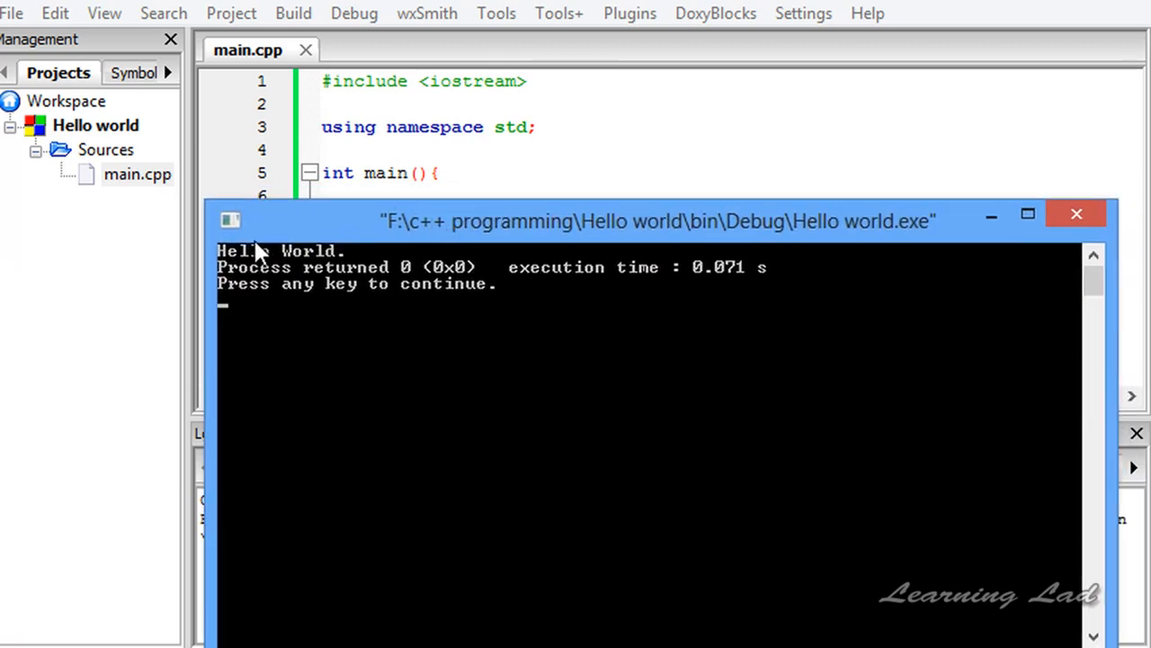
mouse_move(293, 283)
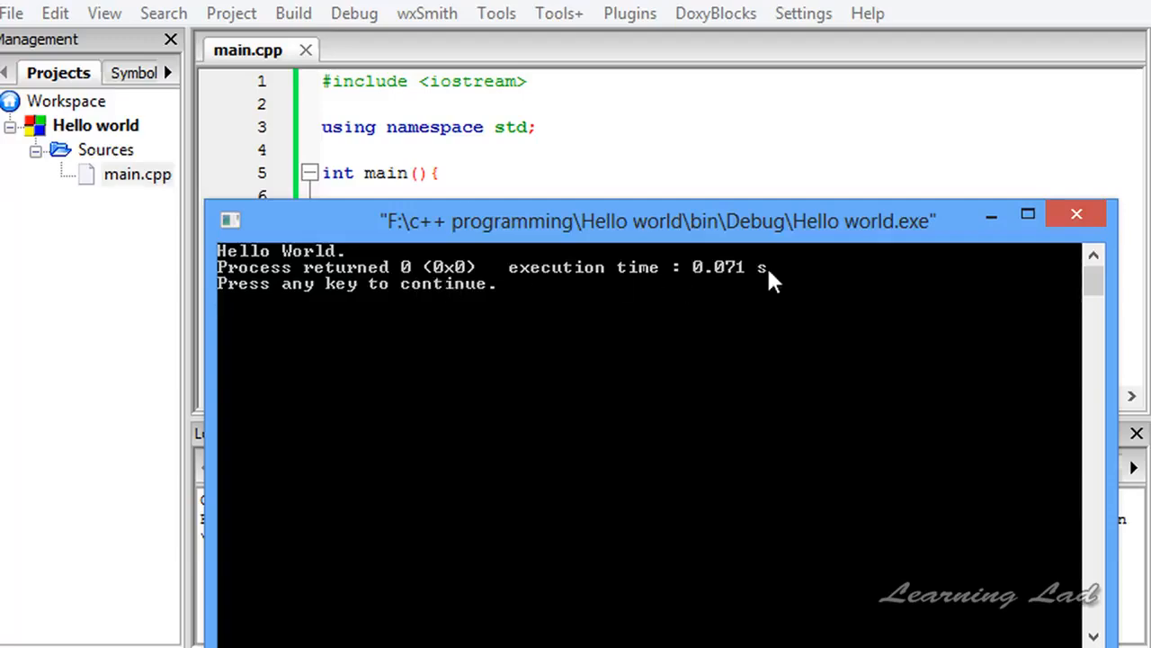
mouse_move(755, 252)
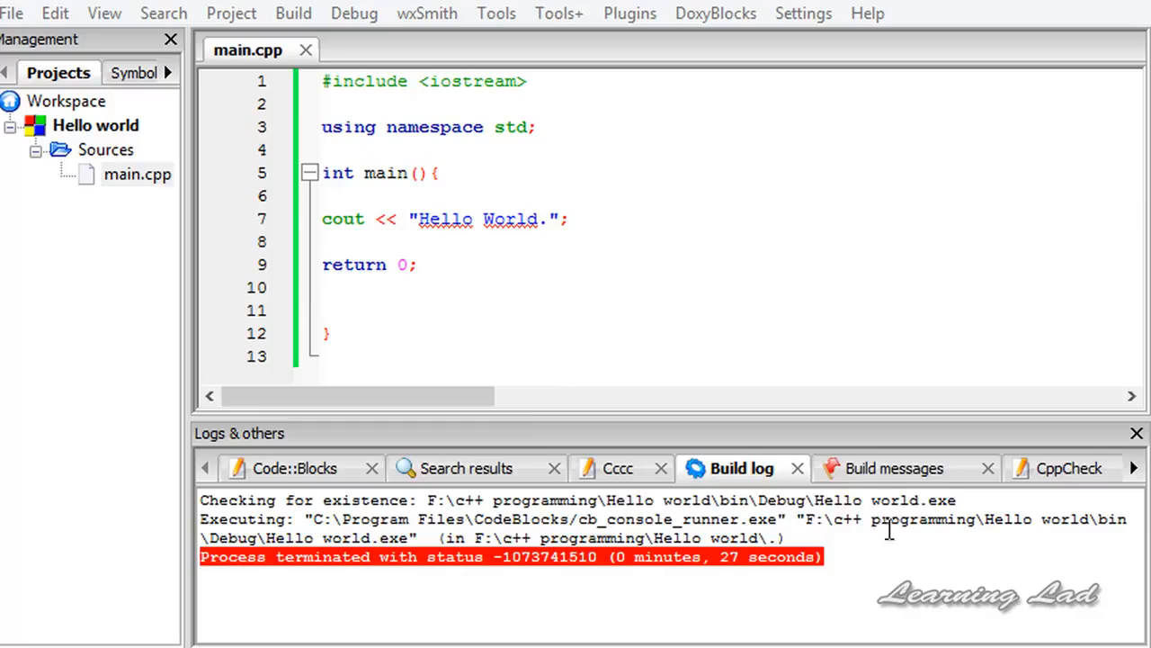
mouse_move(406, 224)
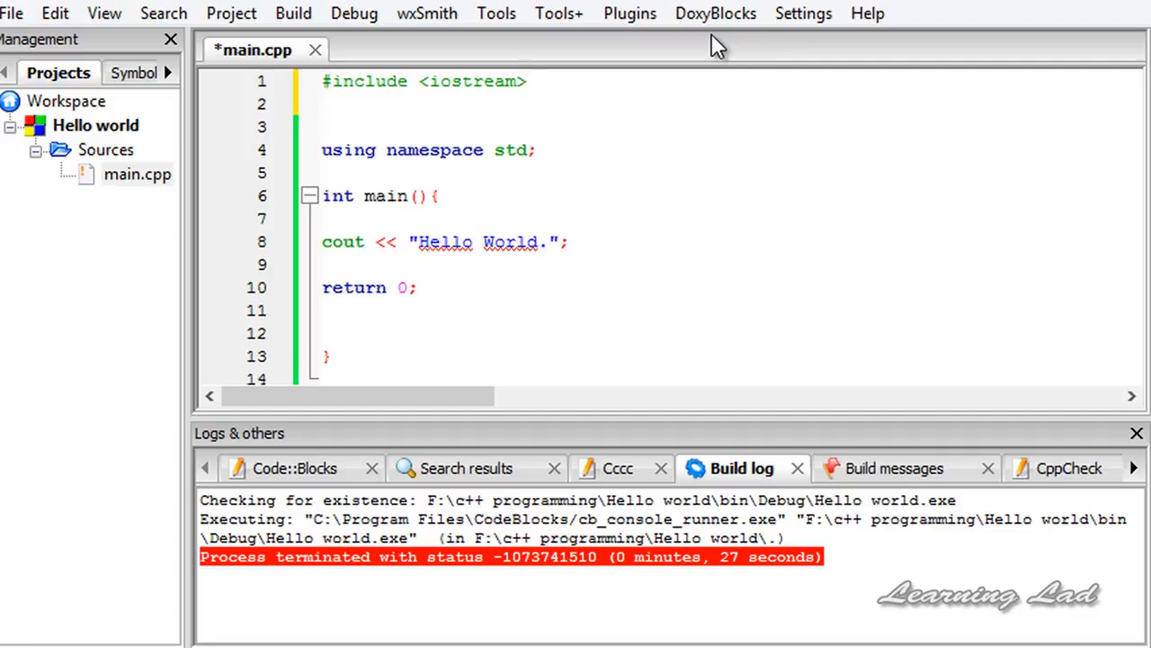
Add #include <cstdlib> on line 2 below the iostream include.
text(#include)
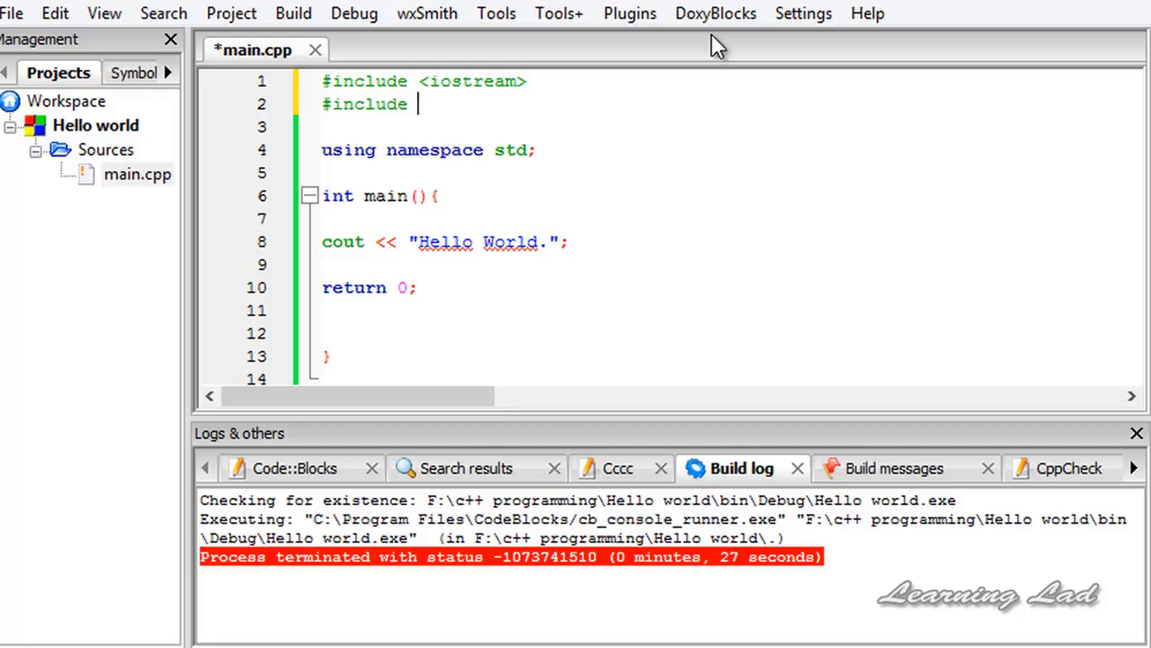
text(<cs)
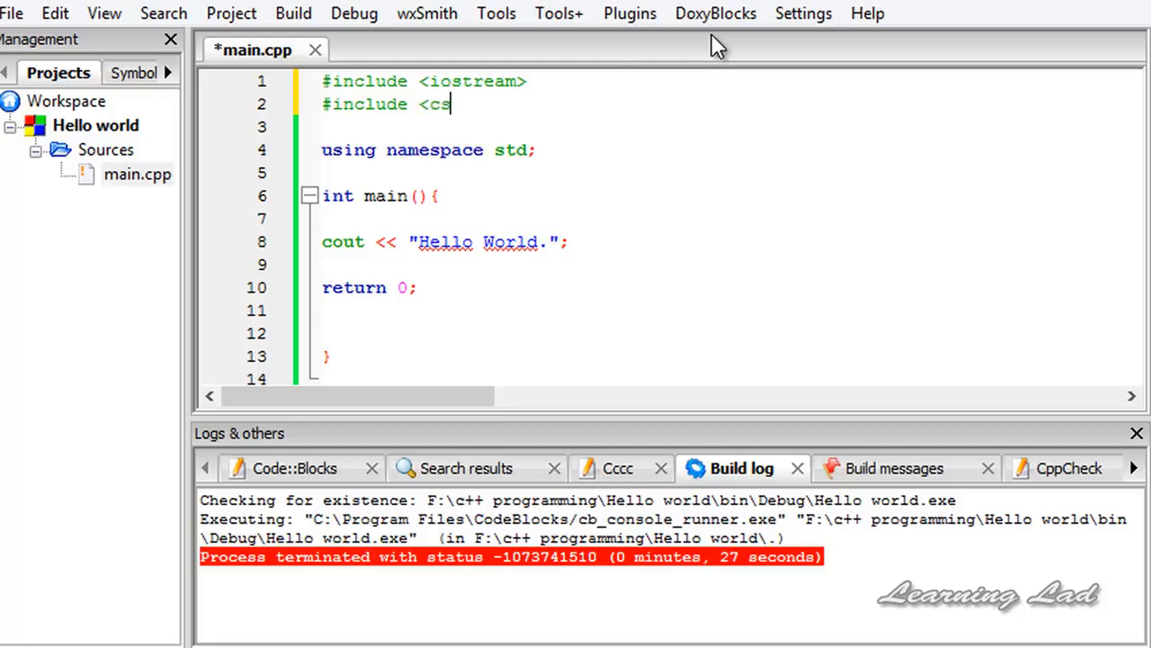
text(tdlib>)
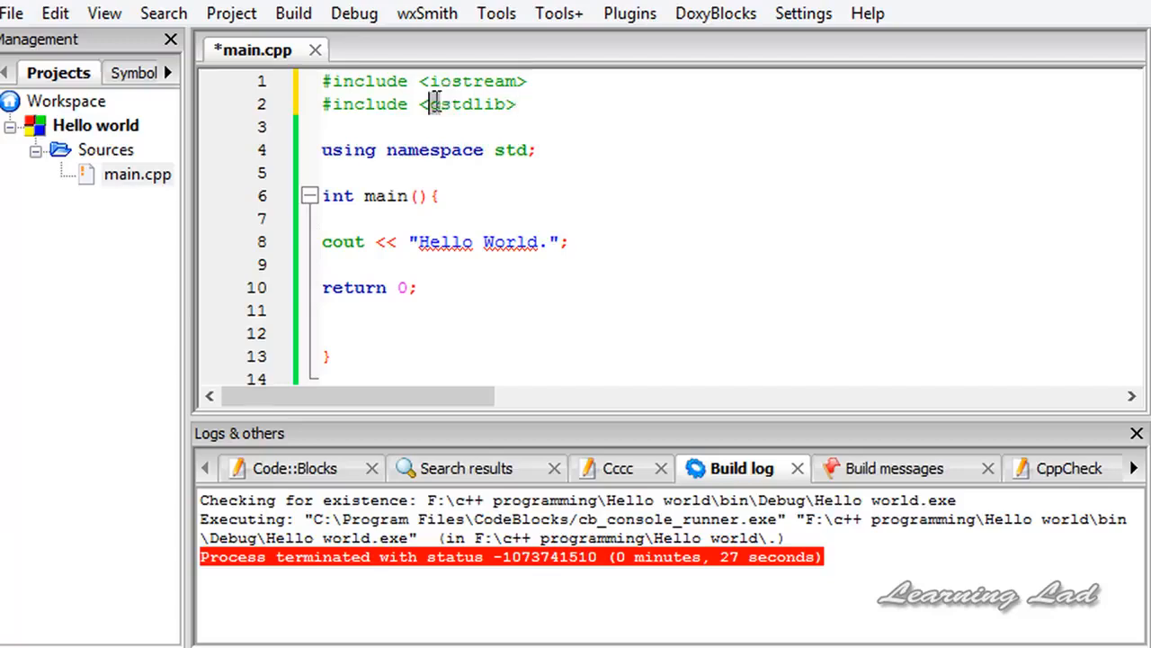
double_click(466, 104)
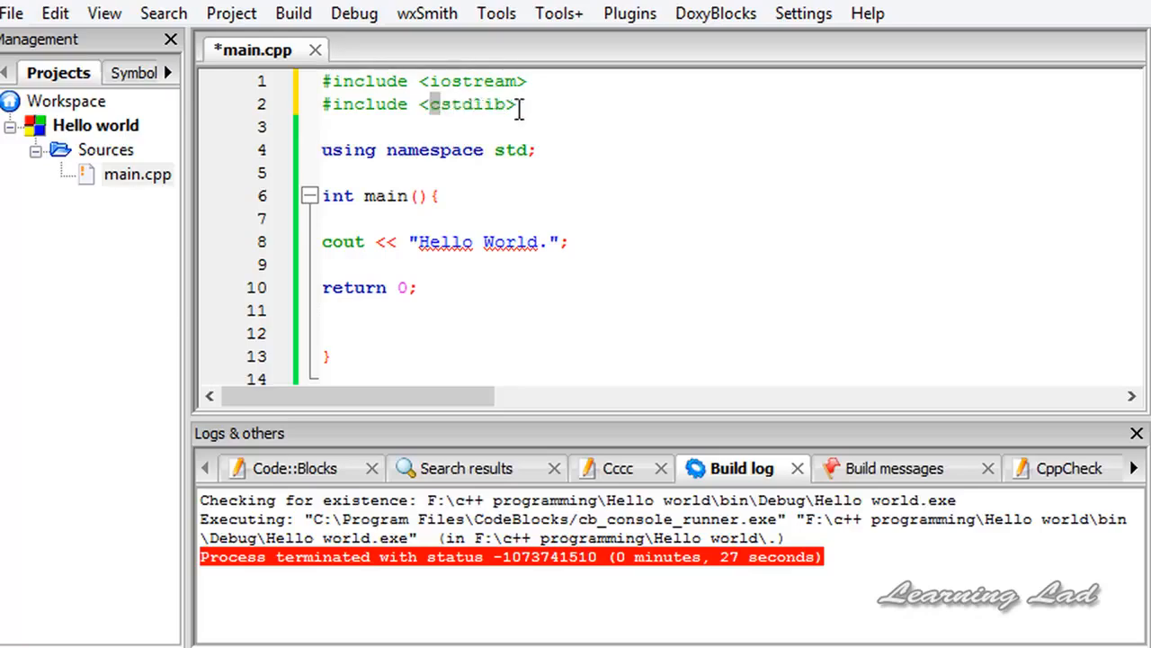
mouse_move(441, 112)
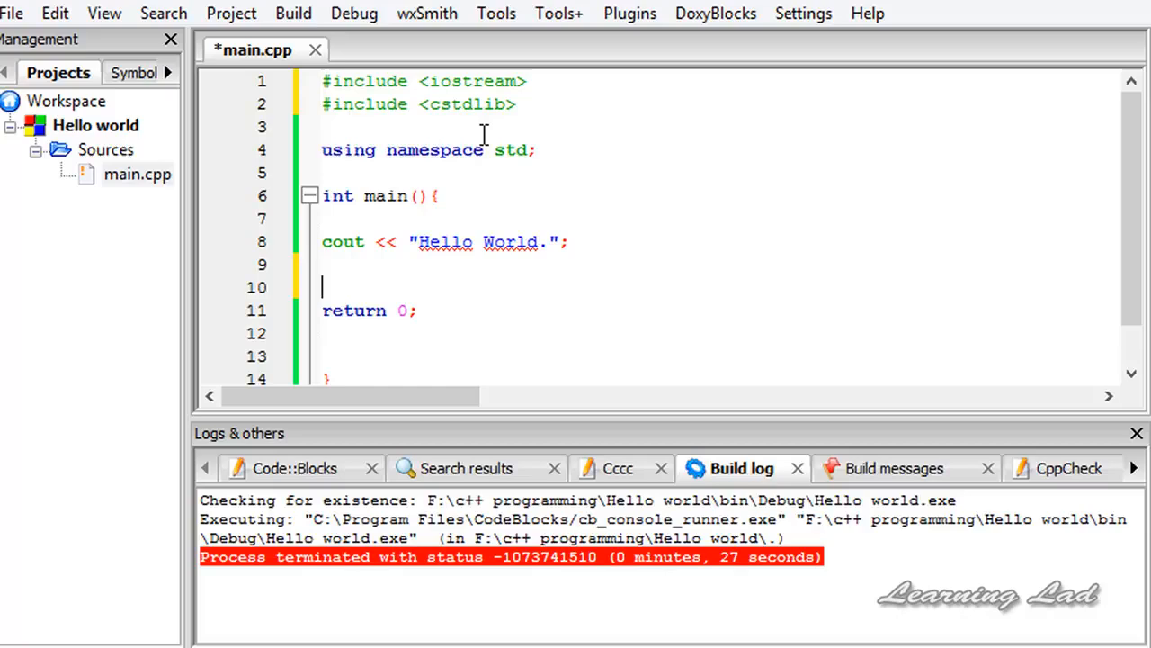
Insert system("PAUSE"); before return 0 and save main.cpp.
text(sy)
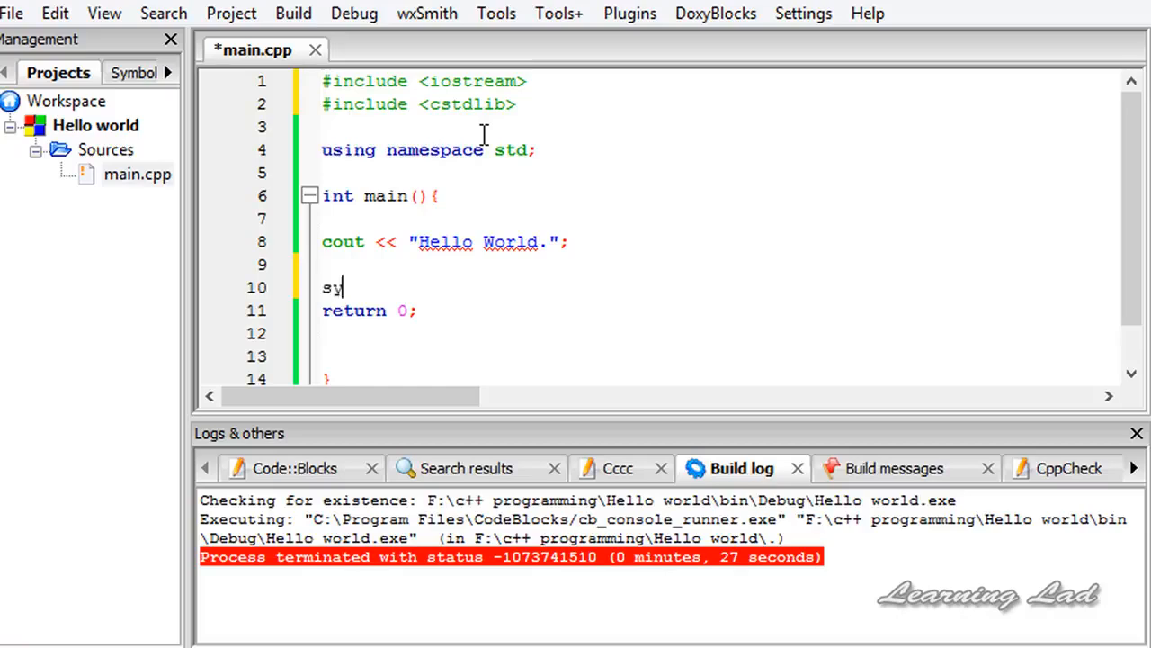
text(stem())
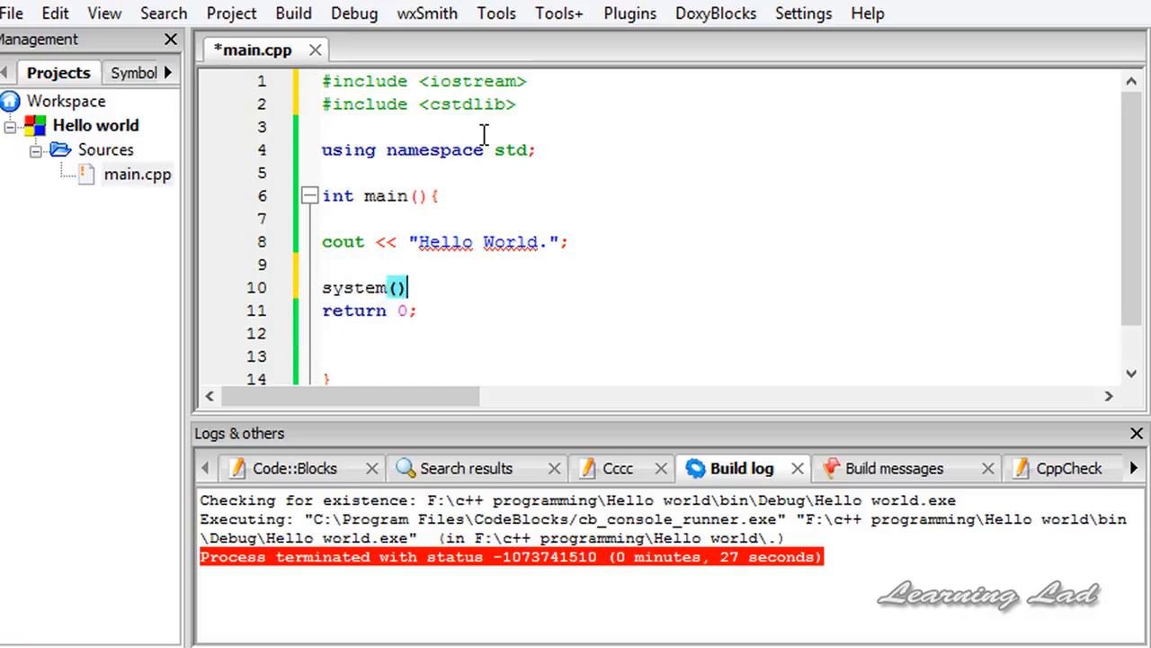
text("")
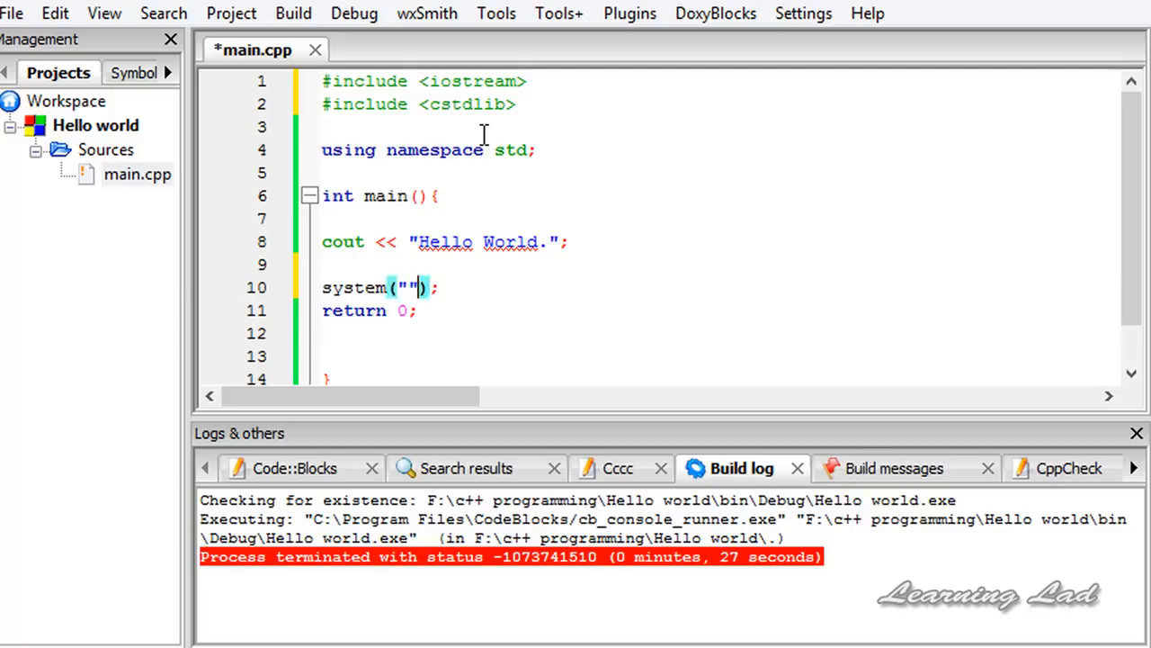
text(PA)
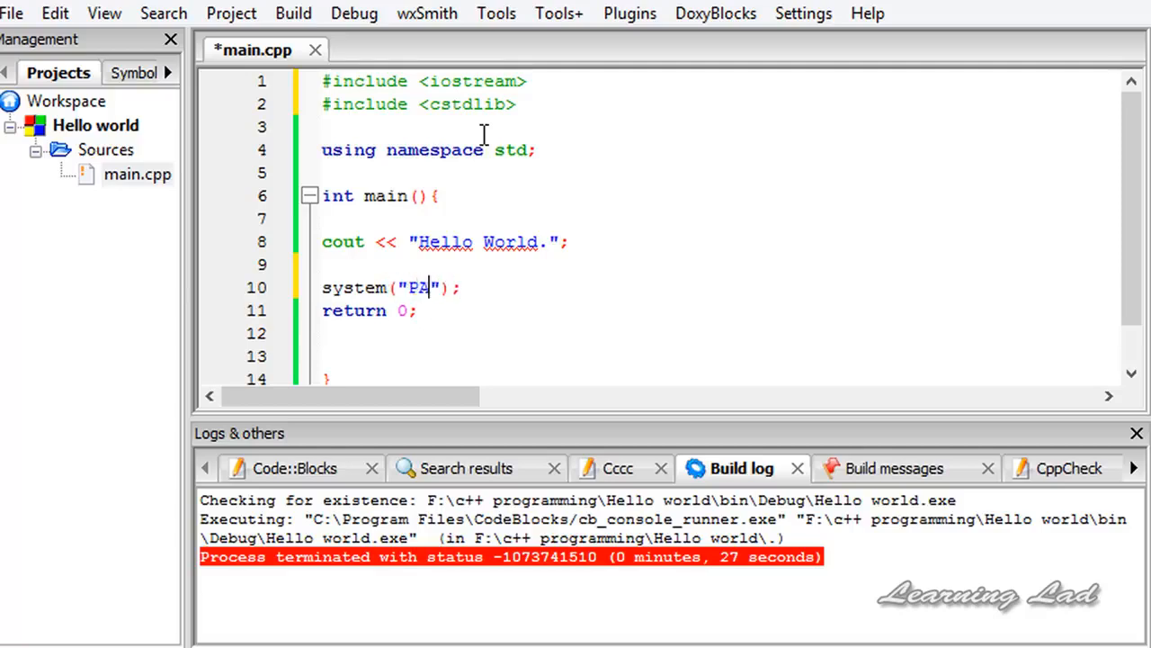
text(USE)
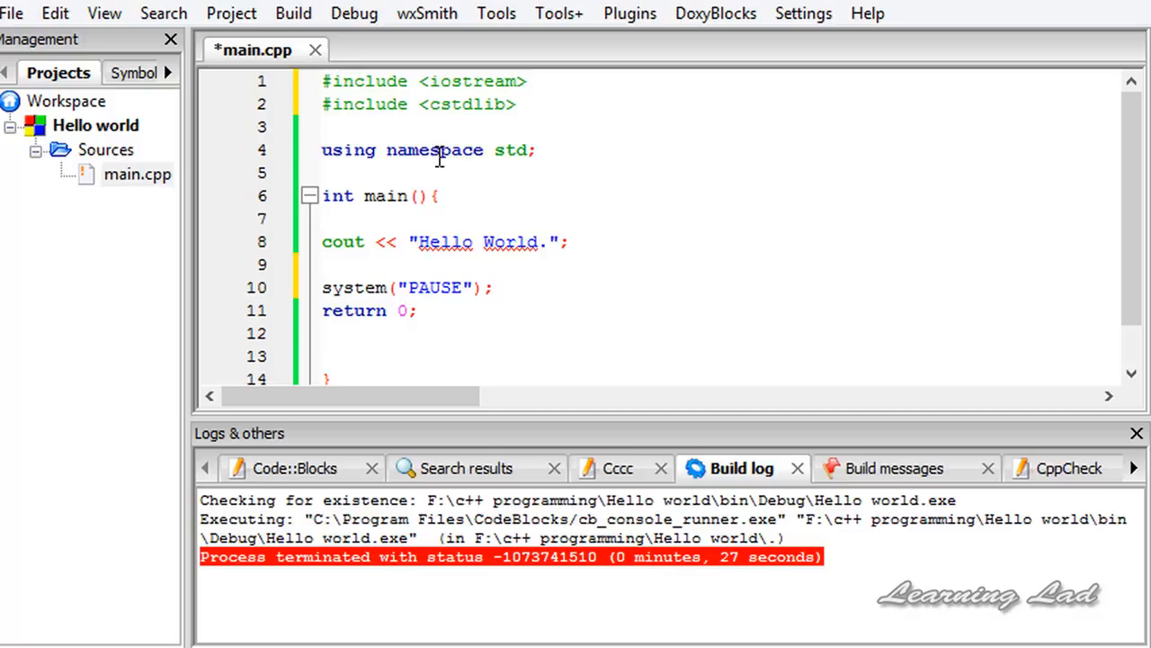
click(493, 287)
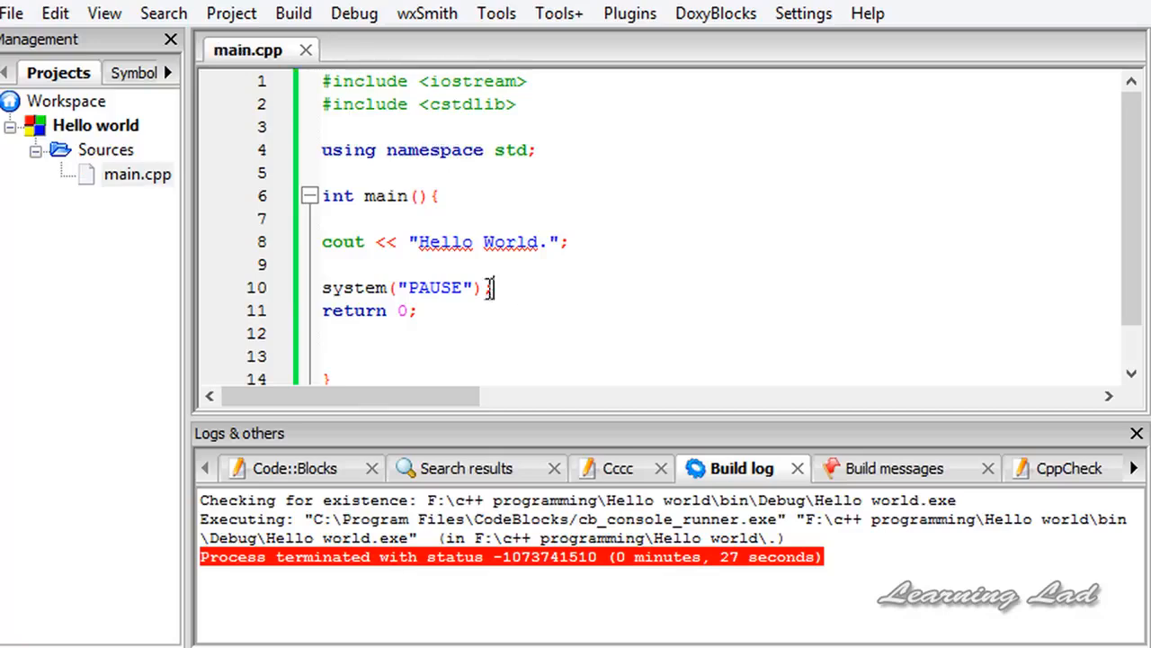
click(293, 12)
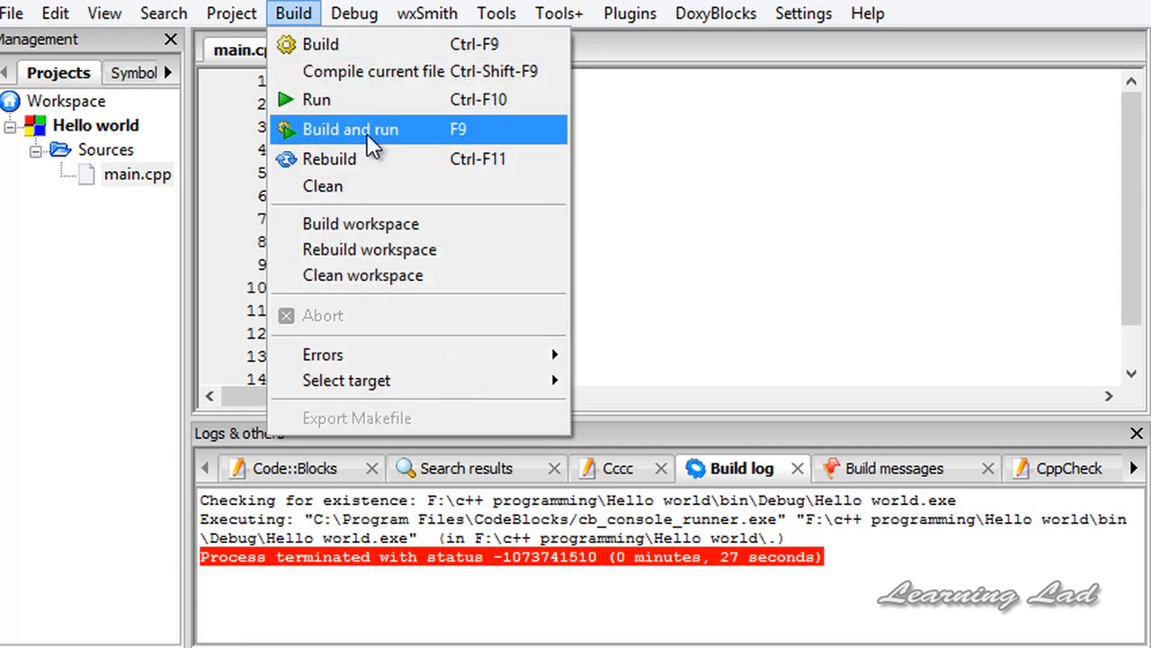
Build and run the program, confirm 'Hello World.' with the press-any-key pause, then close the console.
click(349, 129)
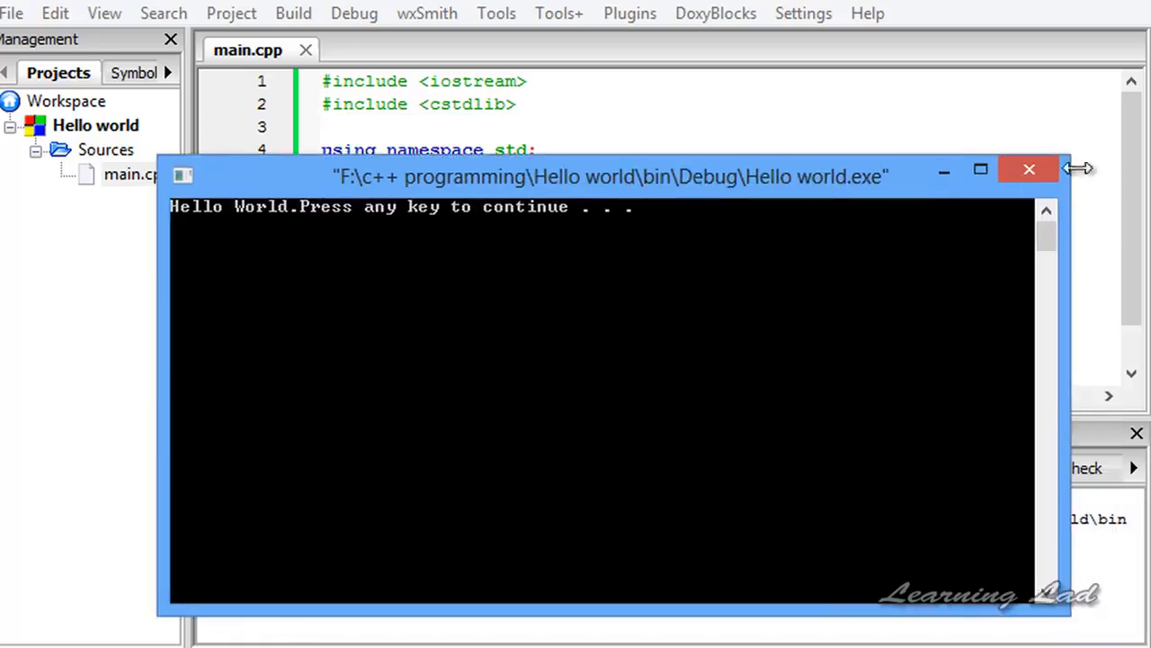
click(1029, 169)
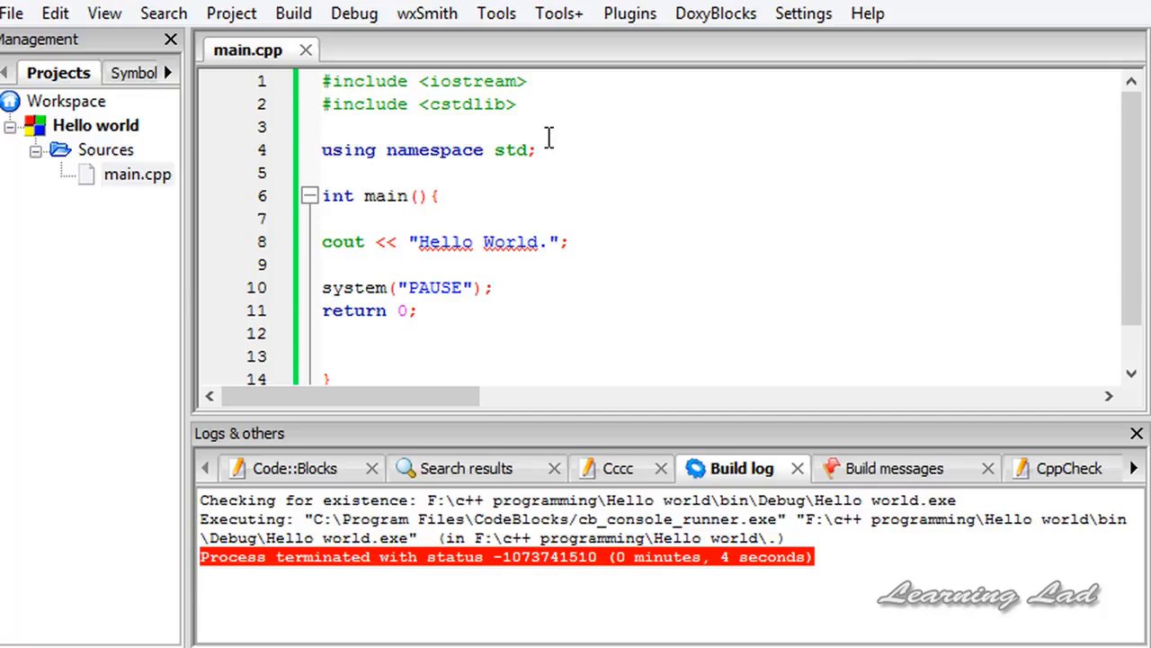
click(493, 287)
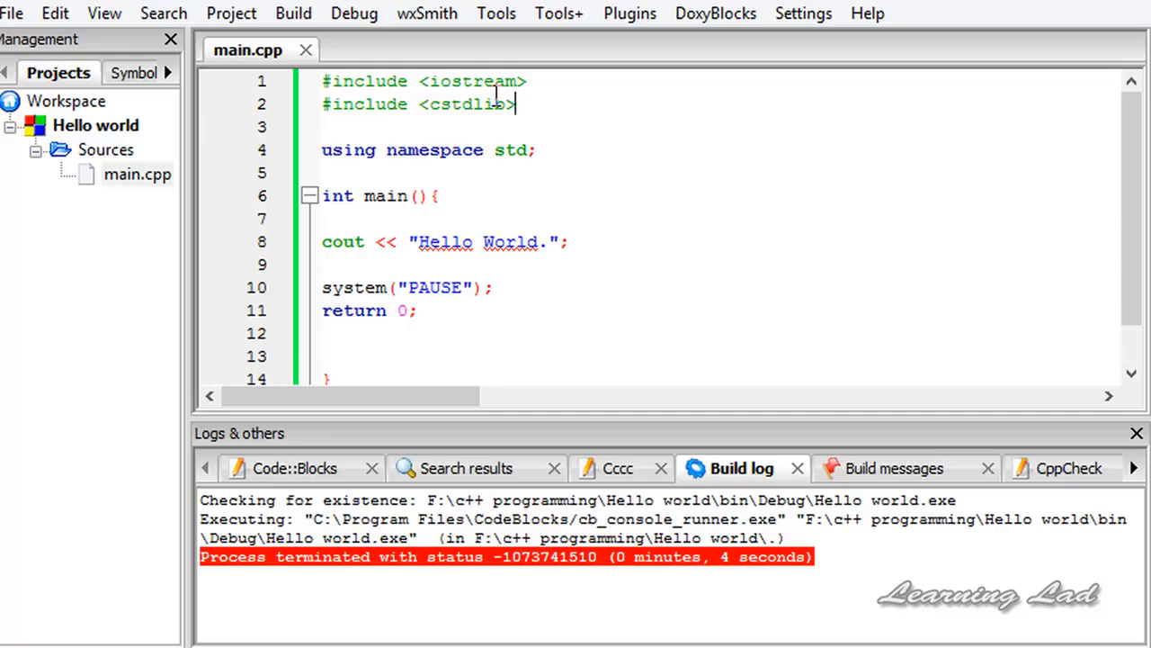
scroll(down, 3)
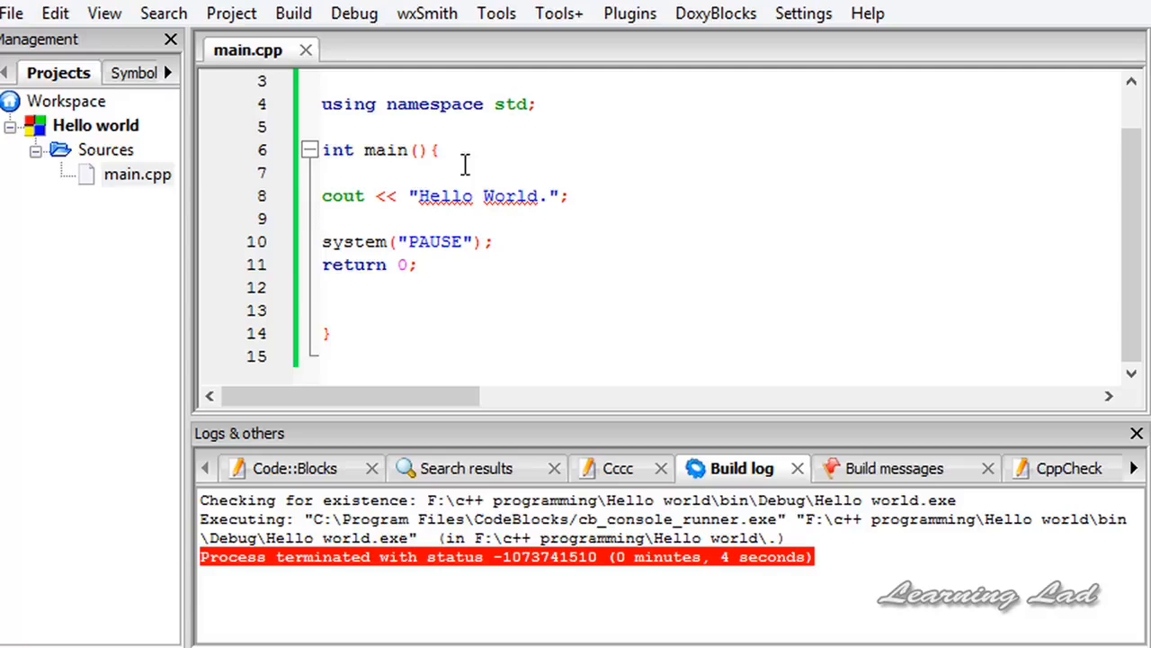
double_click(378, 149)
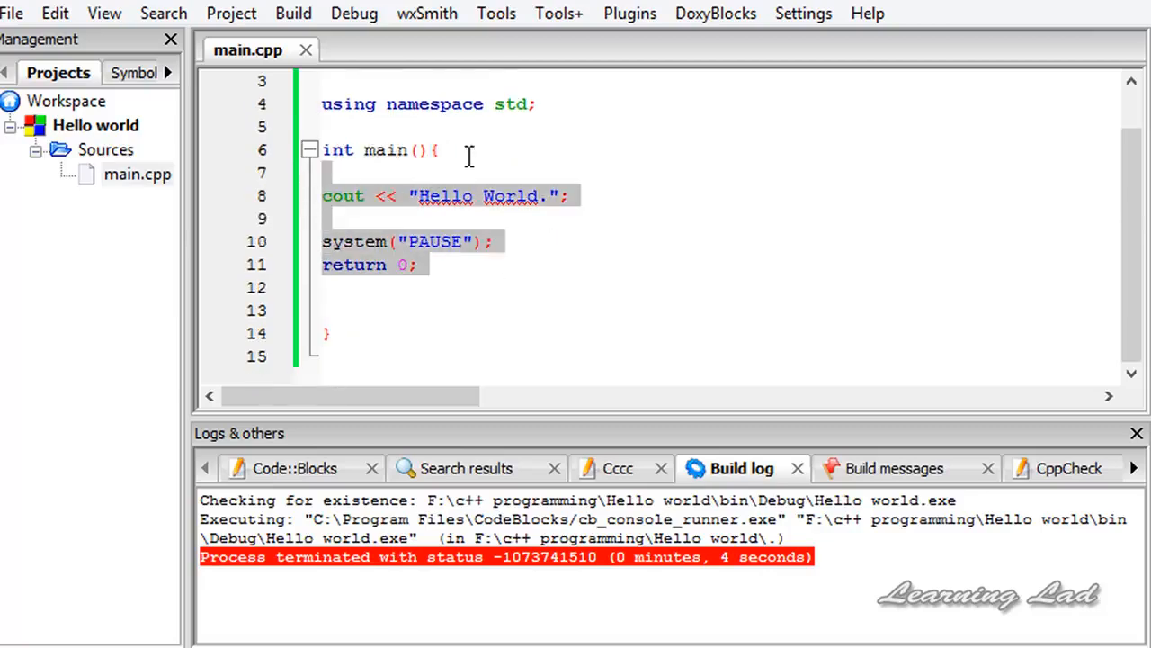
click(342, 172)
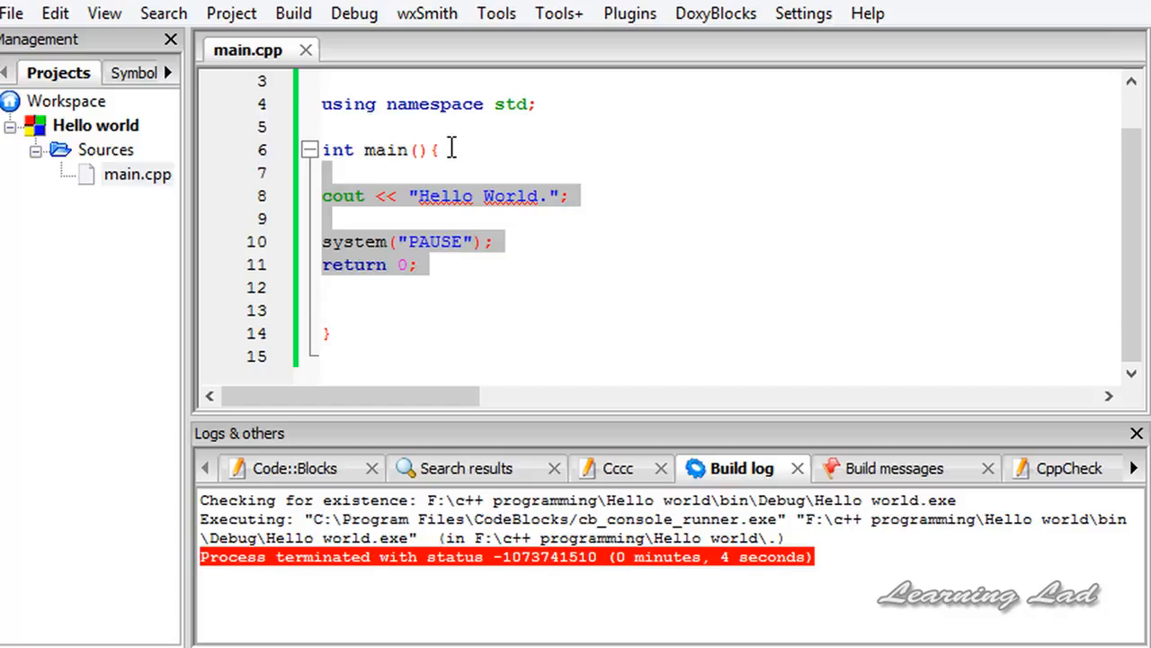
click(324, 171)
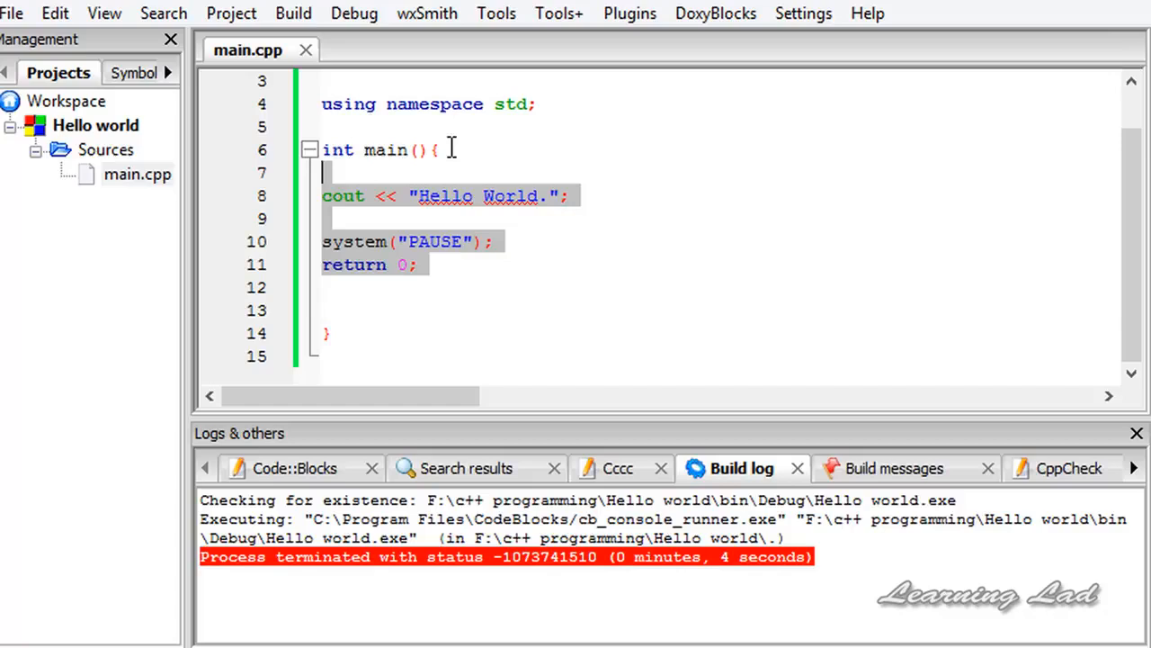